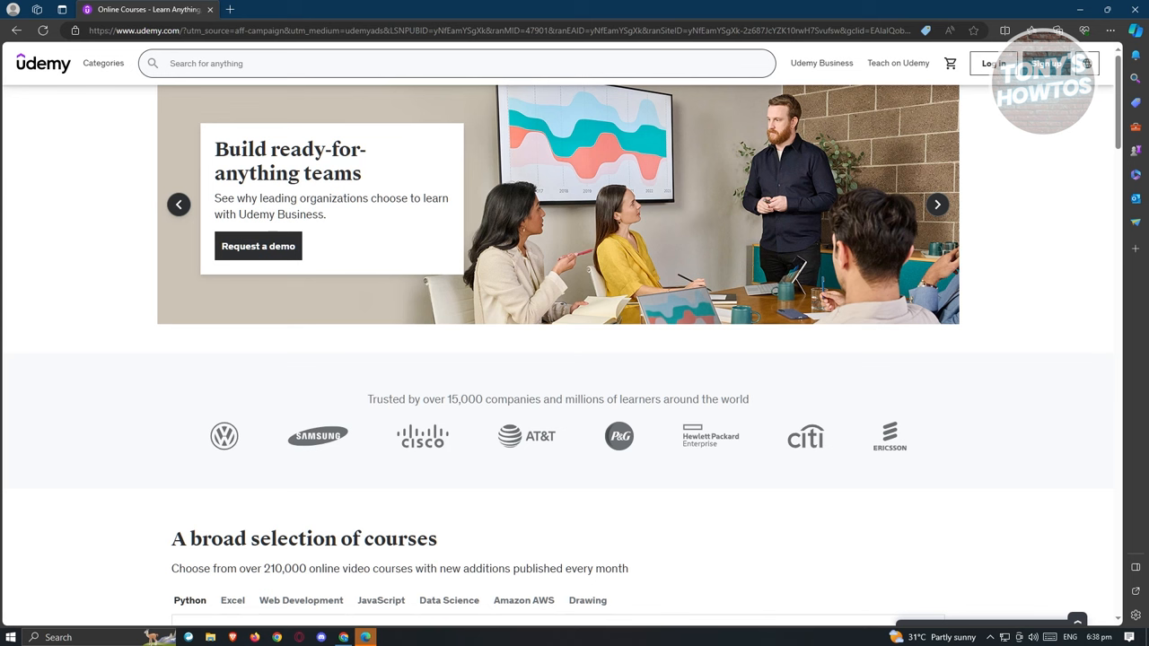
{"action": "mouse_move", "coordinate": [635, 7]}
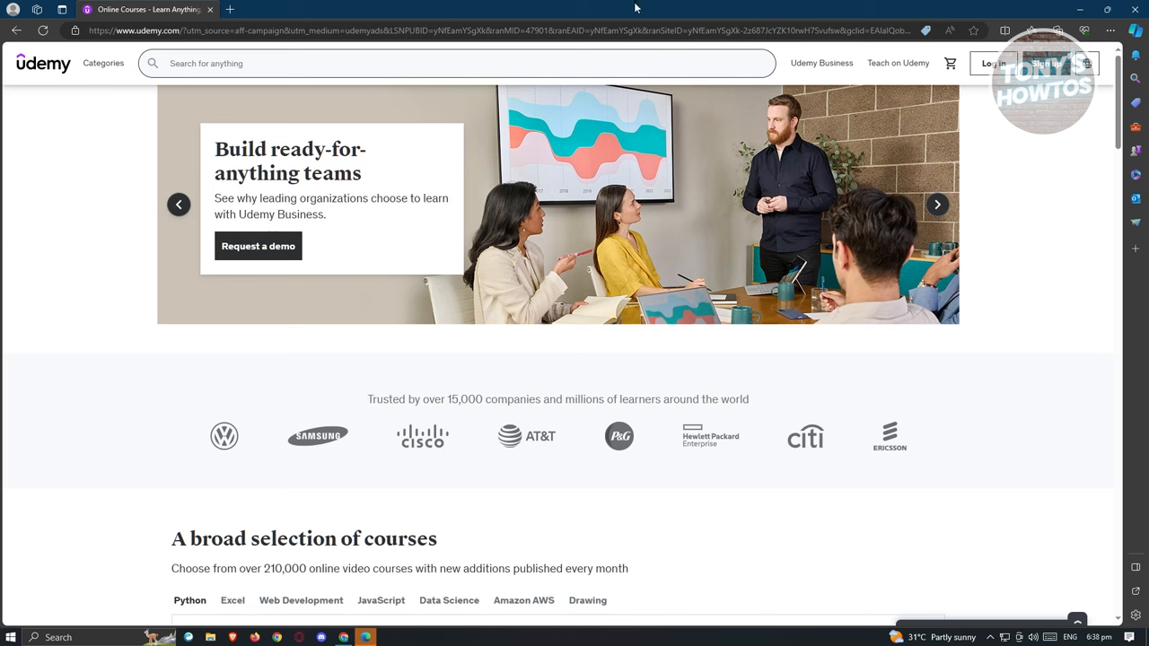
{"action": "mouse_move", "coordinate": [637, 7]}
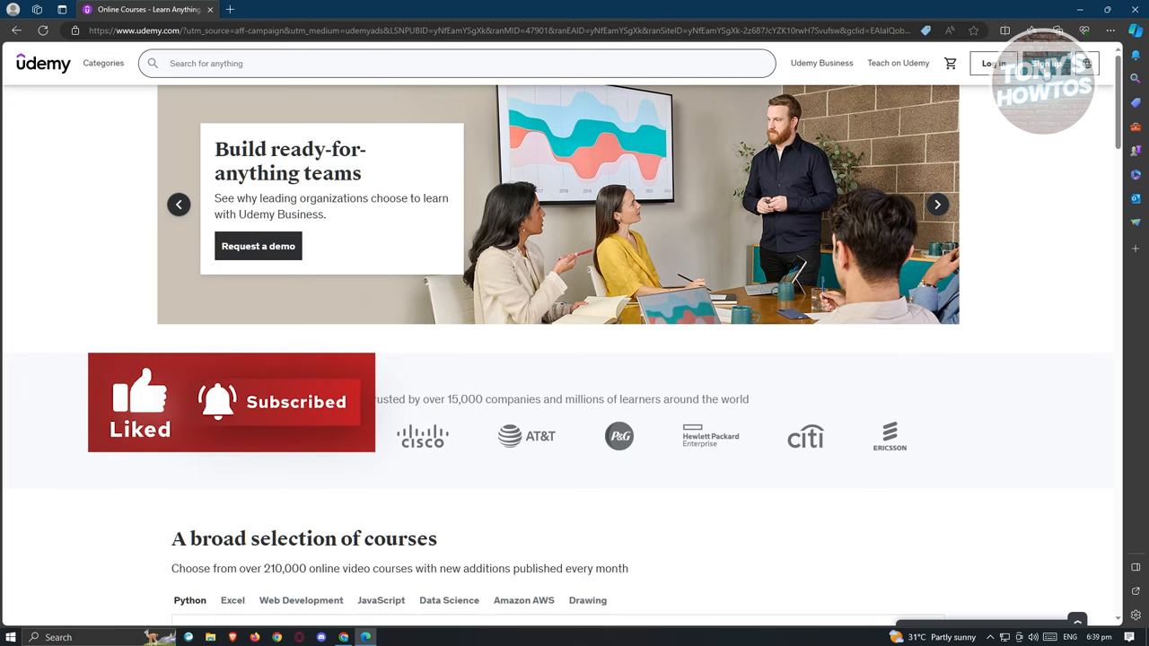
- Answer the career-goal question with 'Enter a new field' and the profession with Game Developer, then submit
{"action": "left_click", "coordinate": [1045, 63]}
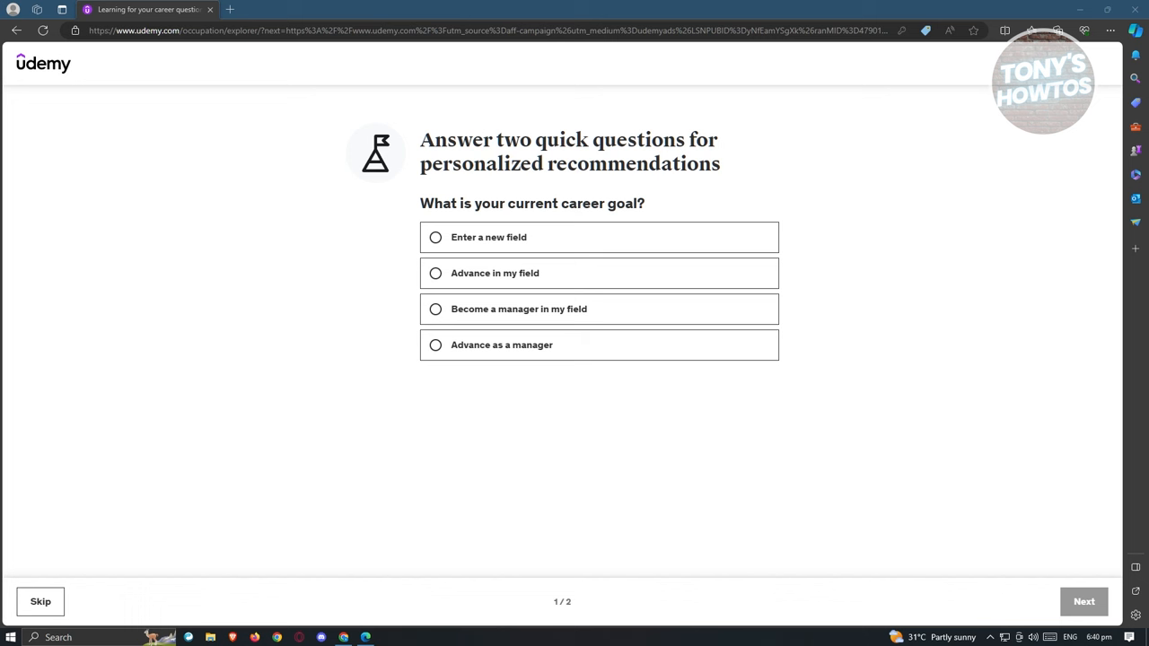
{"action": "mouse_move", "coordinate": [226, 289]}
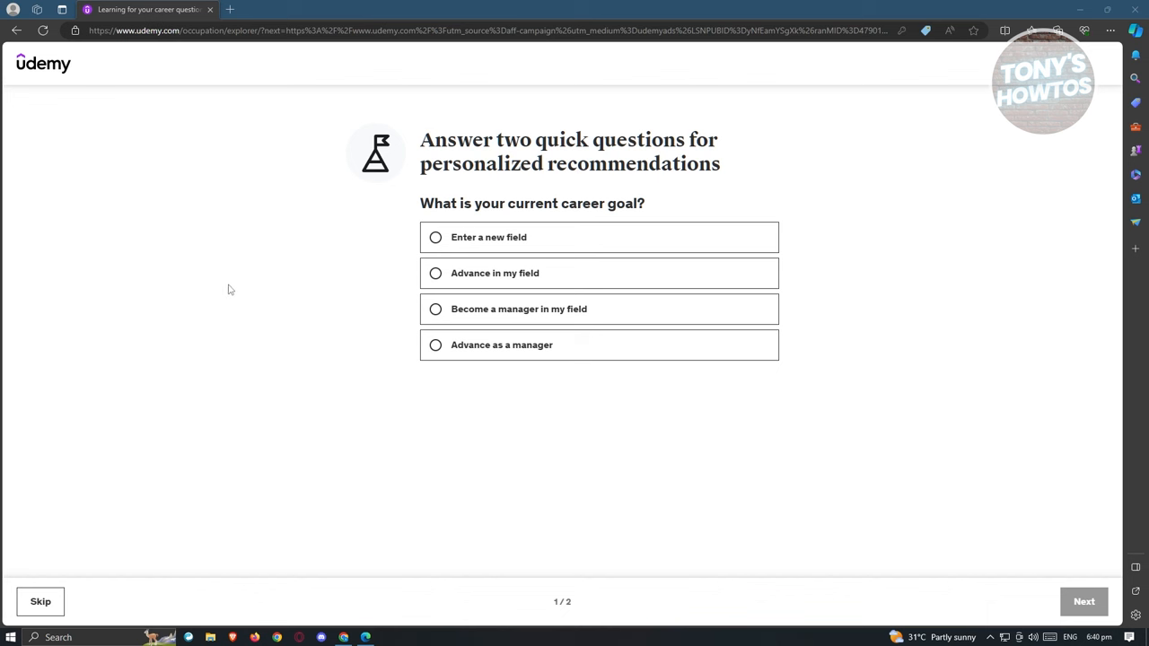
{"action": "left_click", "coordinate": [434, 237]}
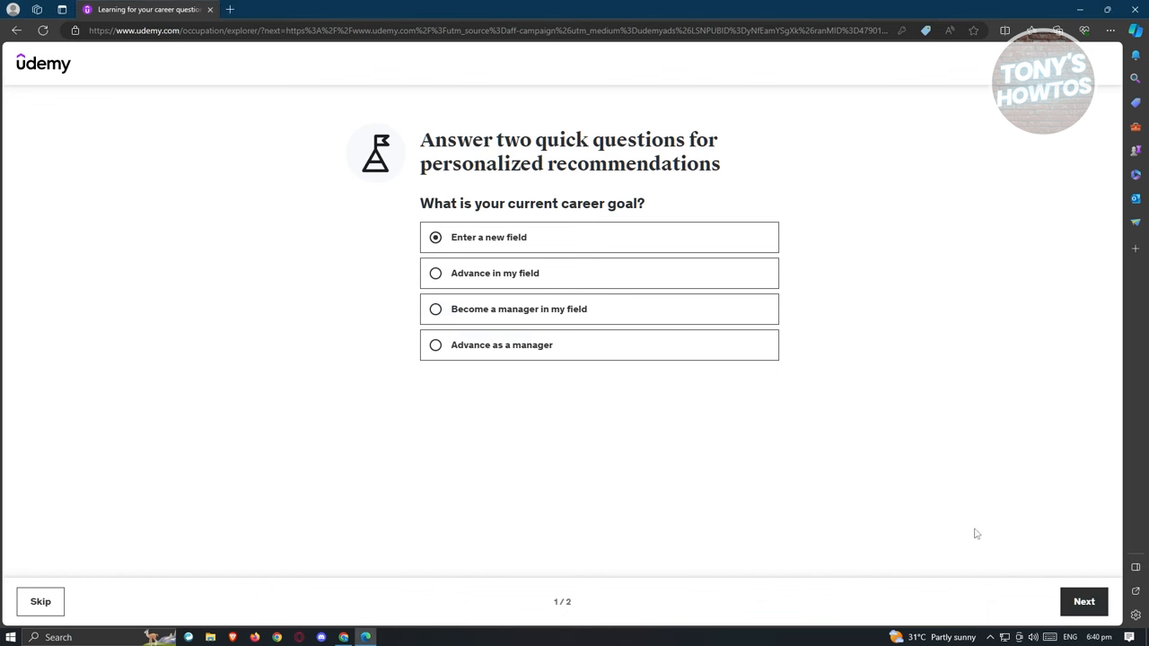
{"action": "left_click", "coordinate": [1085, 602]}
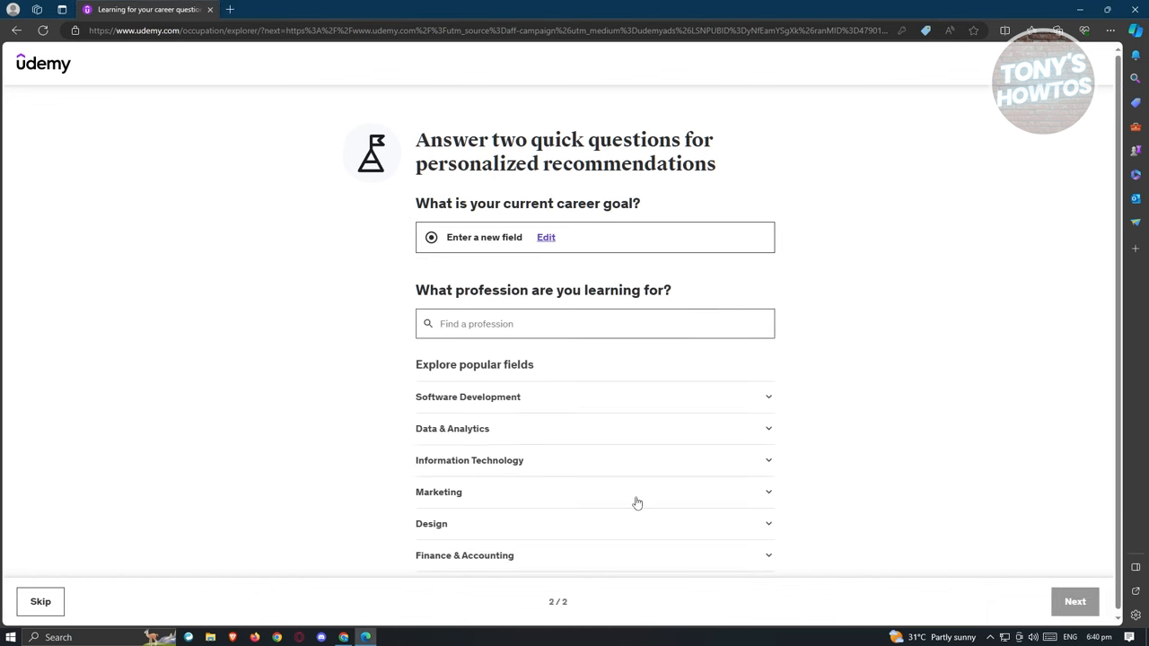
{"action": "mouse_move", "coordinate": [894, 471]}
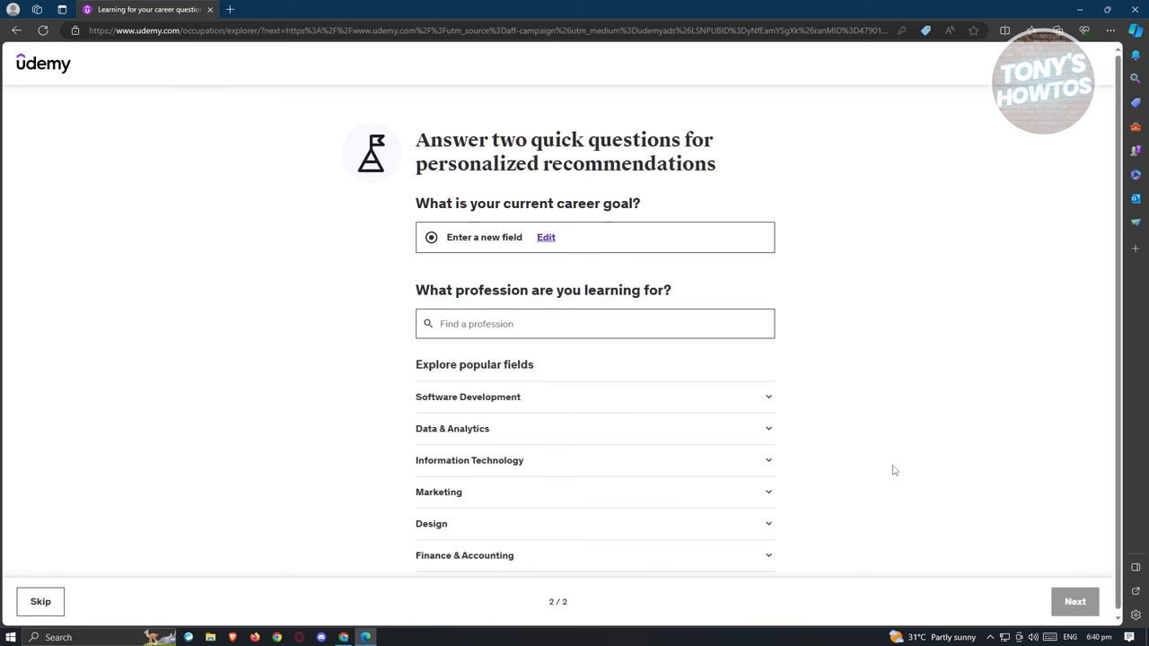
{"action": "mouse_move", "coordinate": [916, 431]}
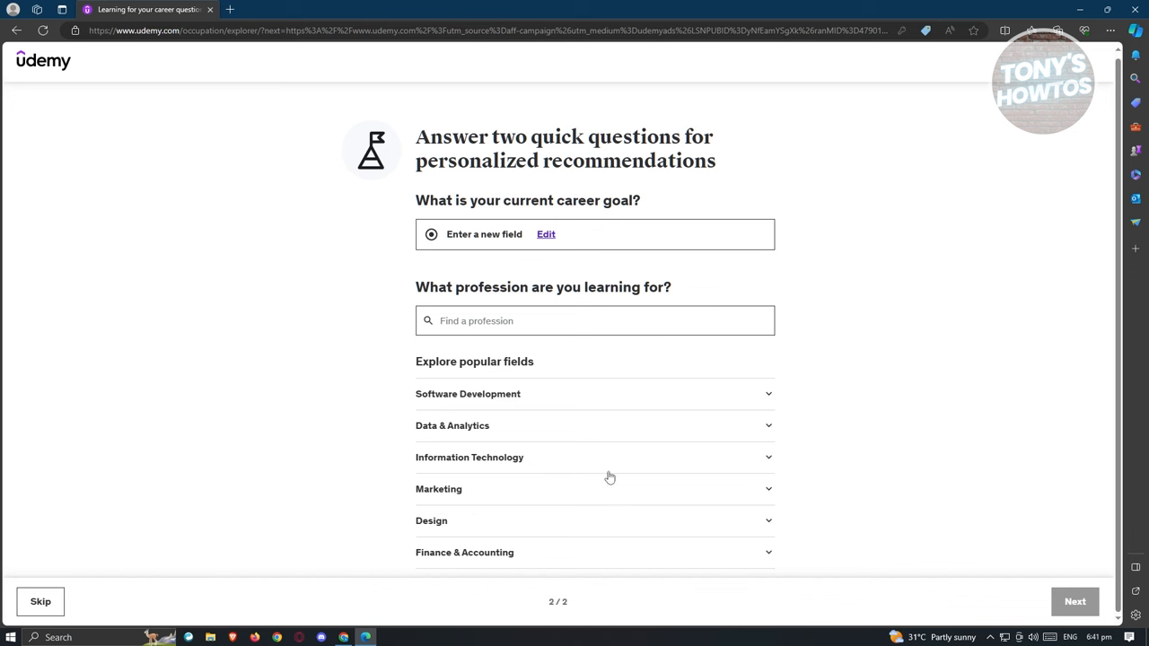
{"action": "mouse_move", "coordinate": [489, 413]}
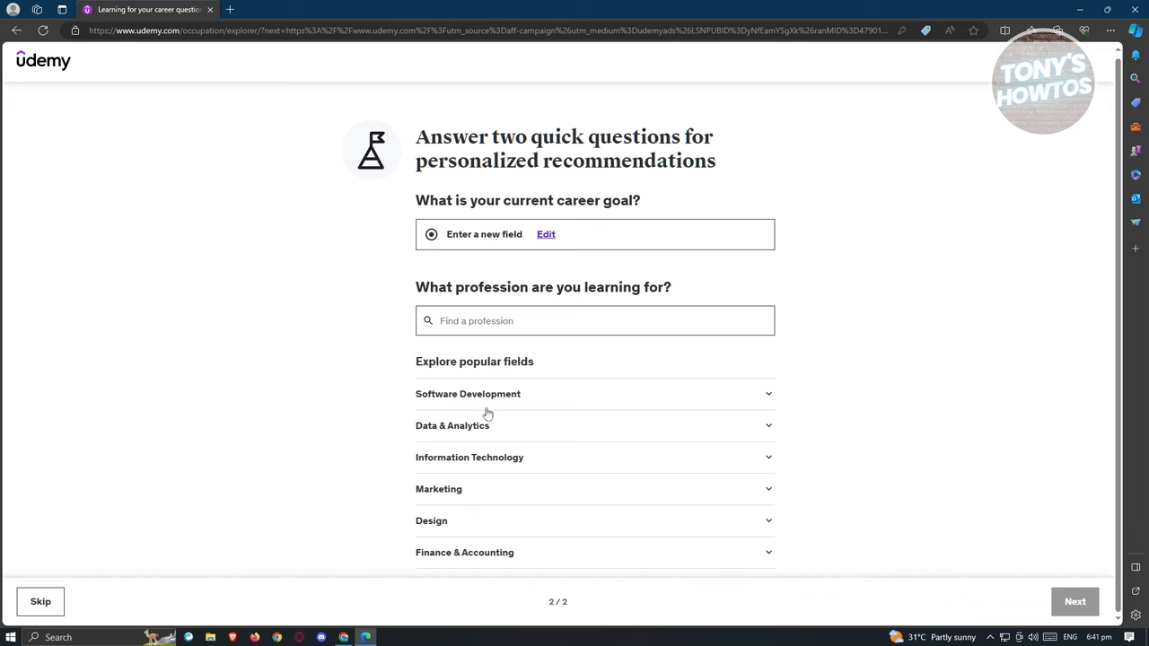
{"action": "mouse_move", "coordinate": [501, 436]}
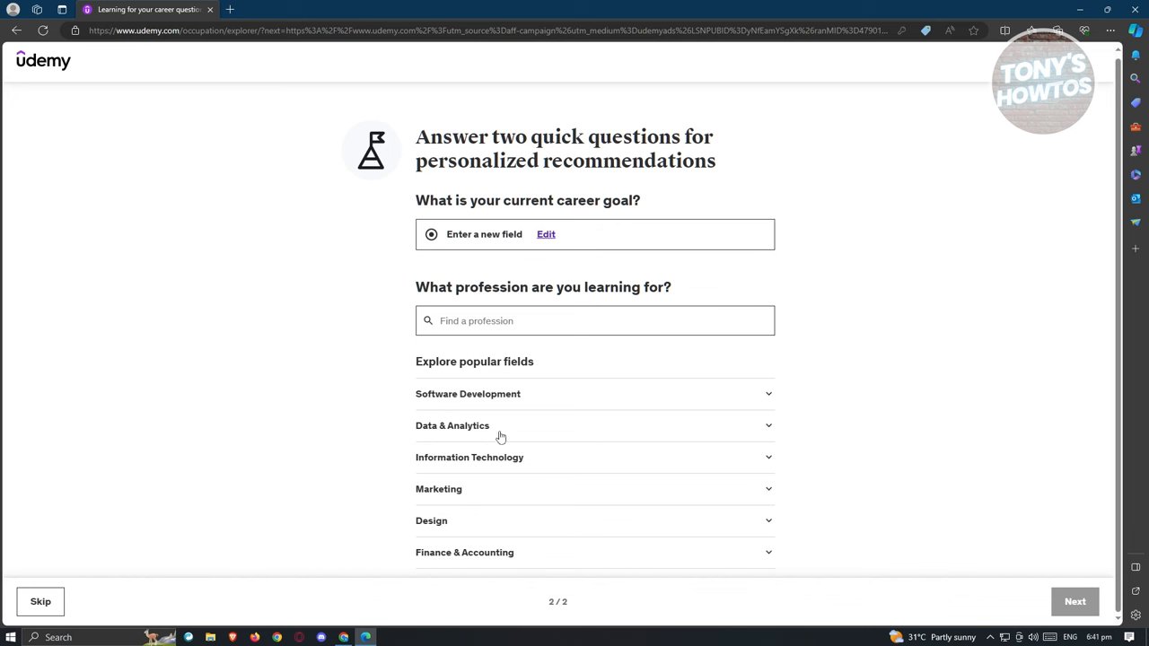
{"action": "mouse_move", "coordinate": [506, 489]}
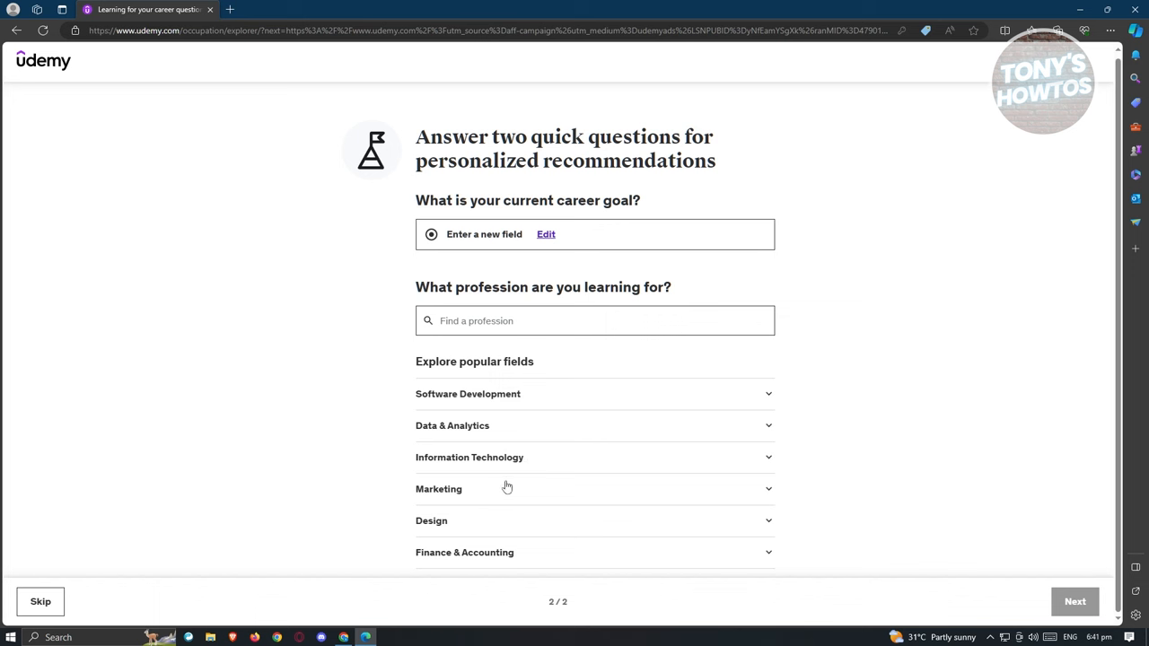
{"action": "mouse_move", "coordinate": [500, 574]}
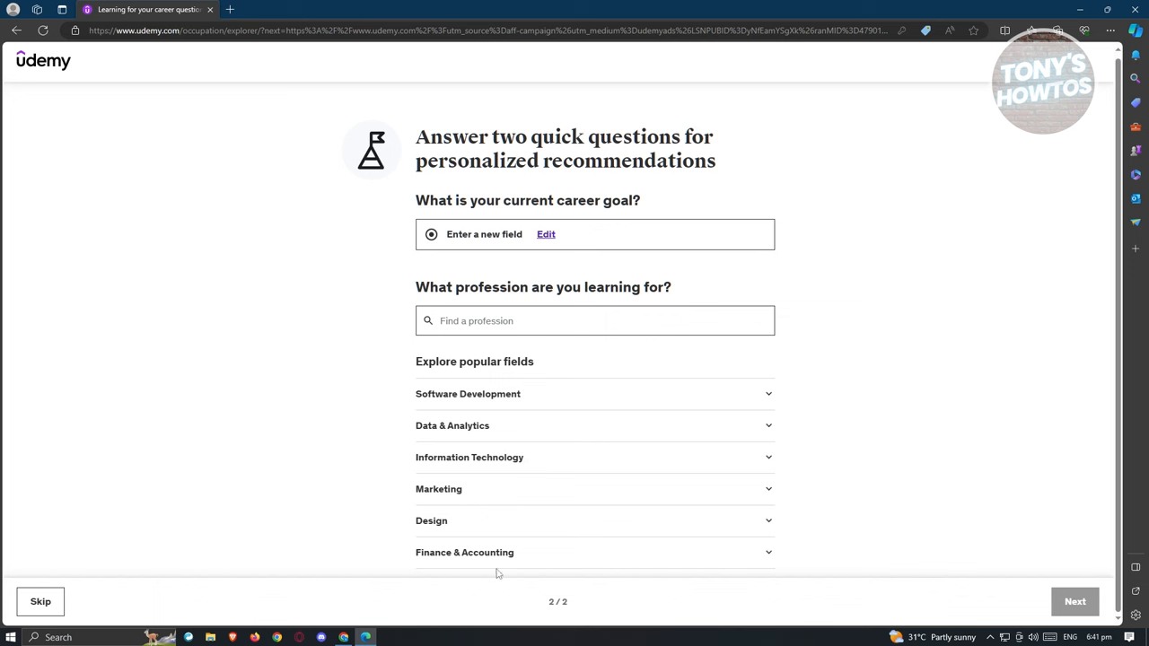
{"action": "mouse_move", "coordinate": [699, 471]}
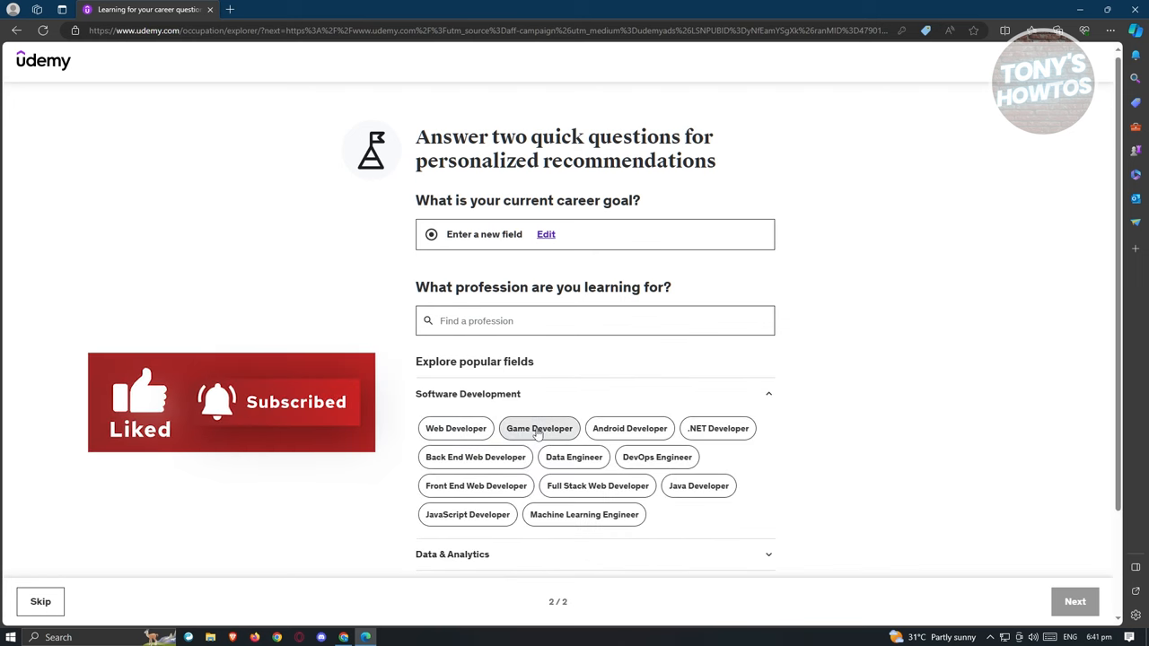
{"action": "left_click", "coordinate": [539, 428]}
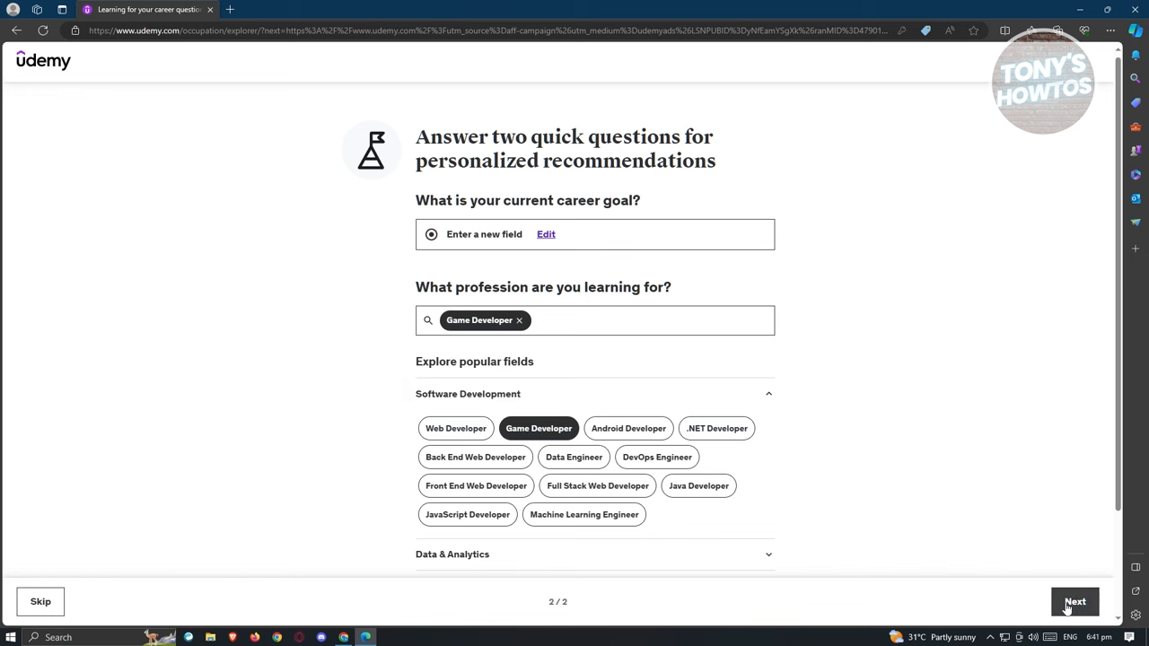
{"action": "left_click", "coordinate": [1074, 602]}
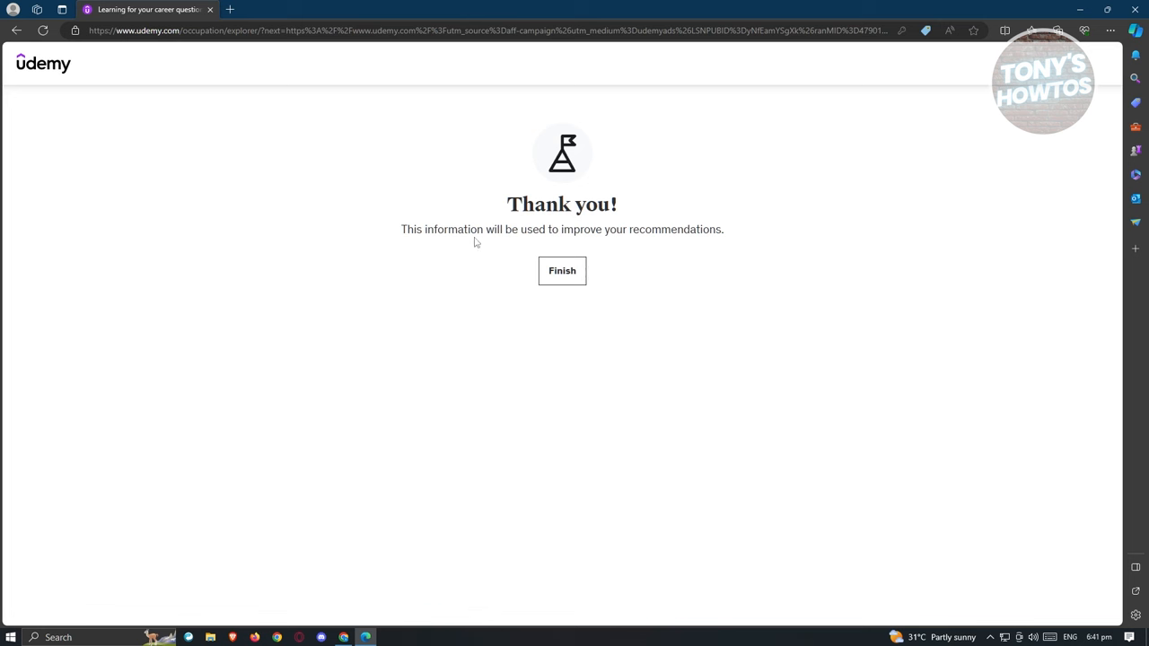
{"action": "mouse_move", "coordinate": [562, 271]}
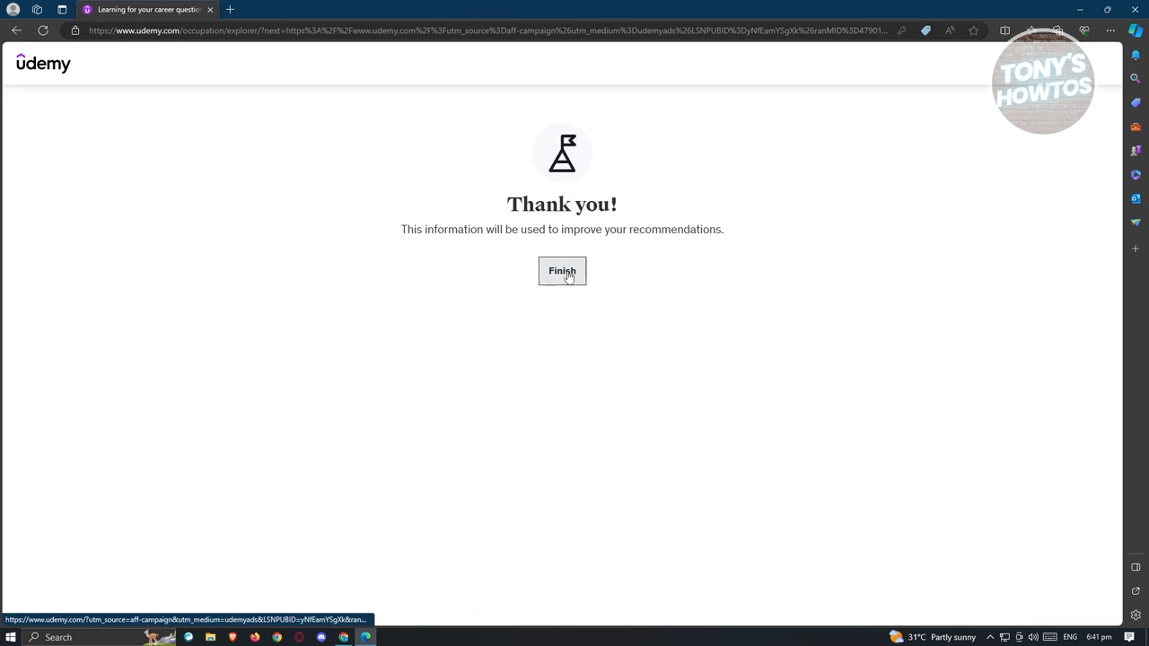
- Finish the questionnaire and scroll the home page to the 'Popular for Game Developers' row
{"action": "left_click", "coordinate": [562, 269]}
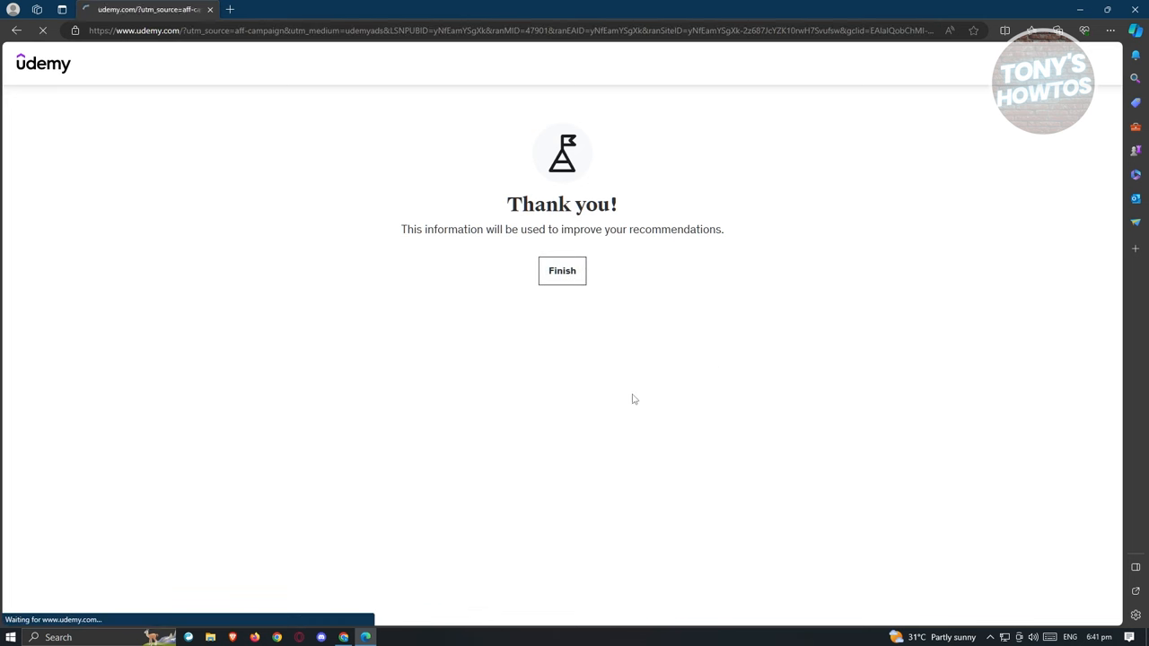
{"action": "left_click", "coordinate": [562, 270]}
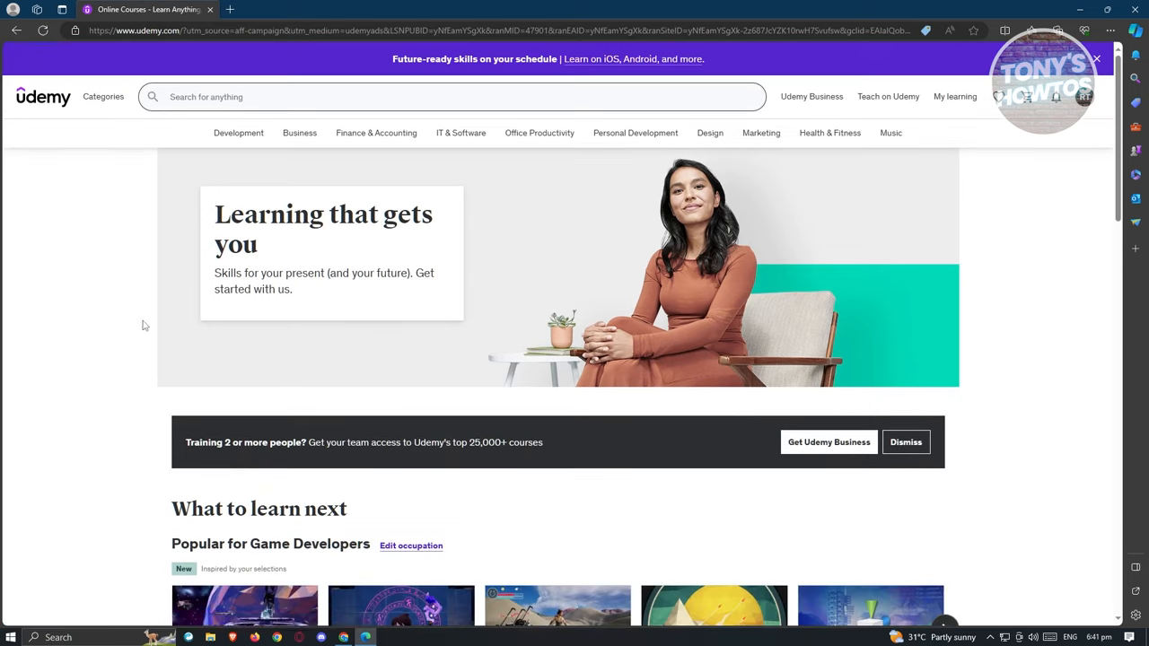
{"action": "mouse_move", "coordinate": [151, 351]}
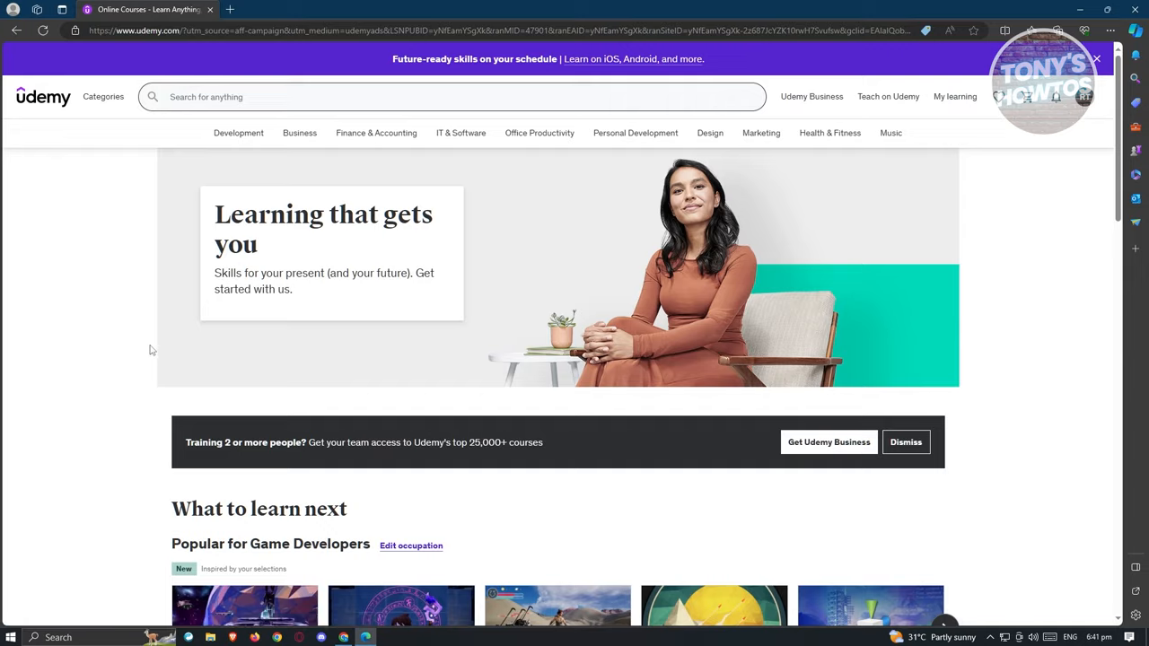
{"action": "scroll", "scroll_direction": "down", "scroll_amount": 3}
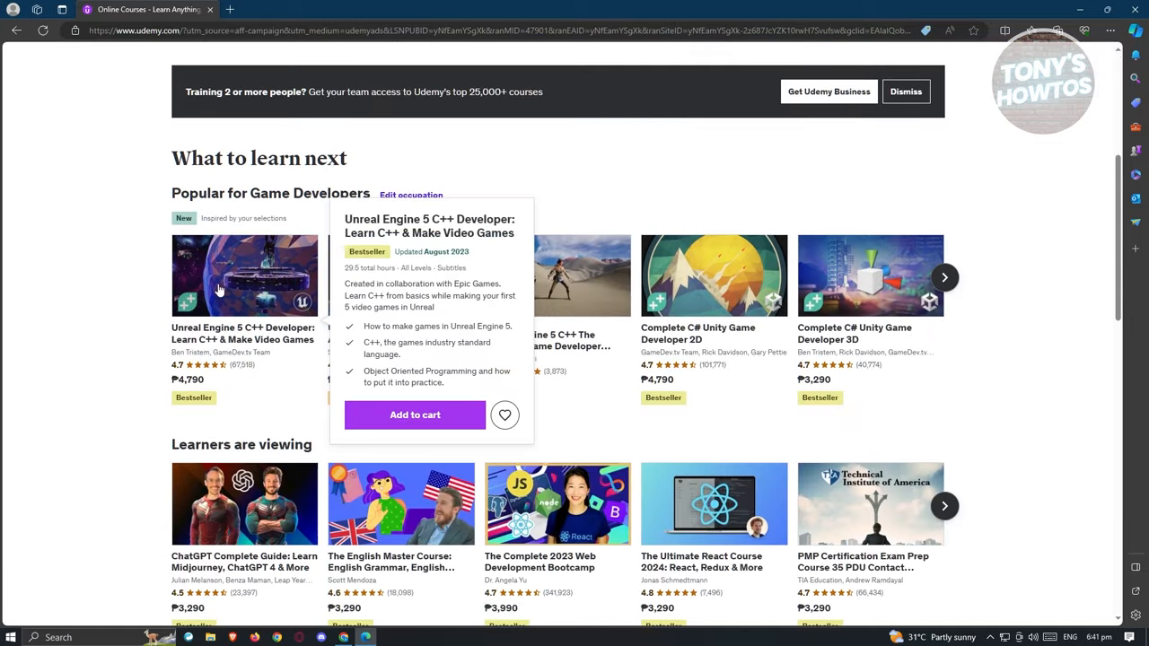
{"action": "mouse_move", "coordinate": [165, 273]}
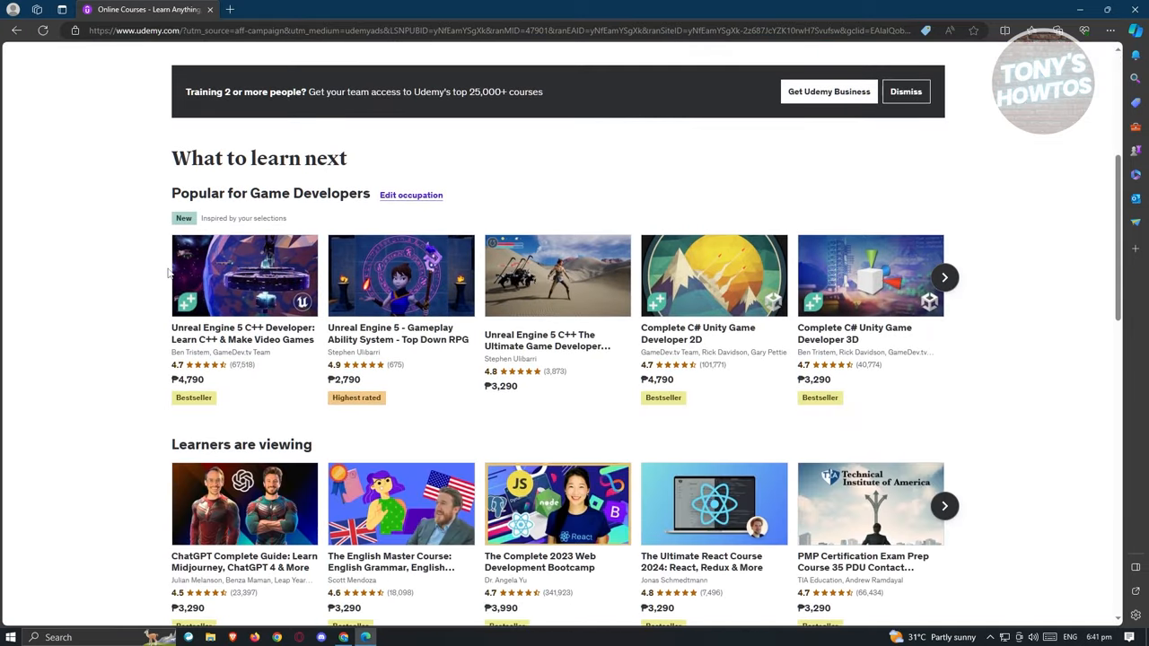
{"action": "mouse_move", "coordinate": [244, 276]}
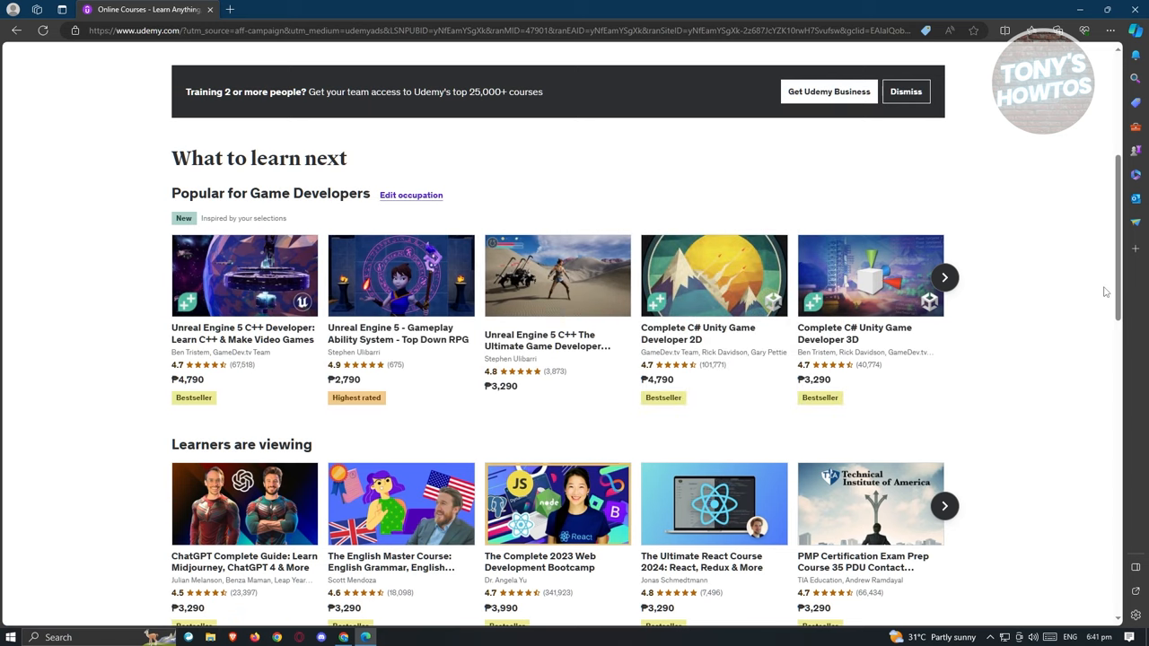
{"action": "mouse_move", "coordinate": [1059, 348]}
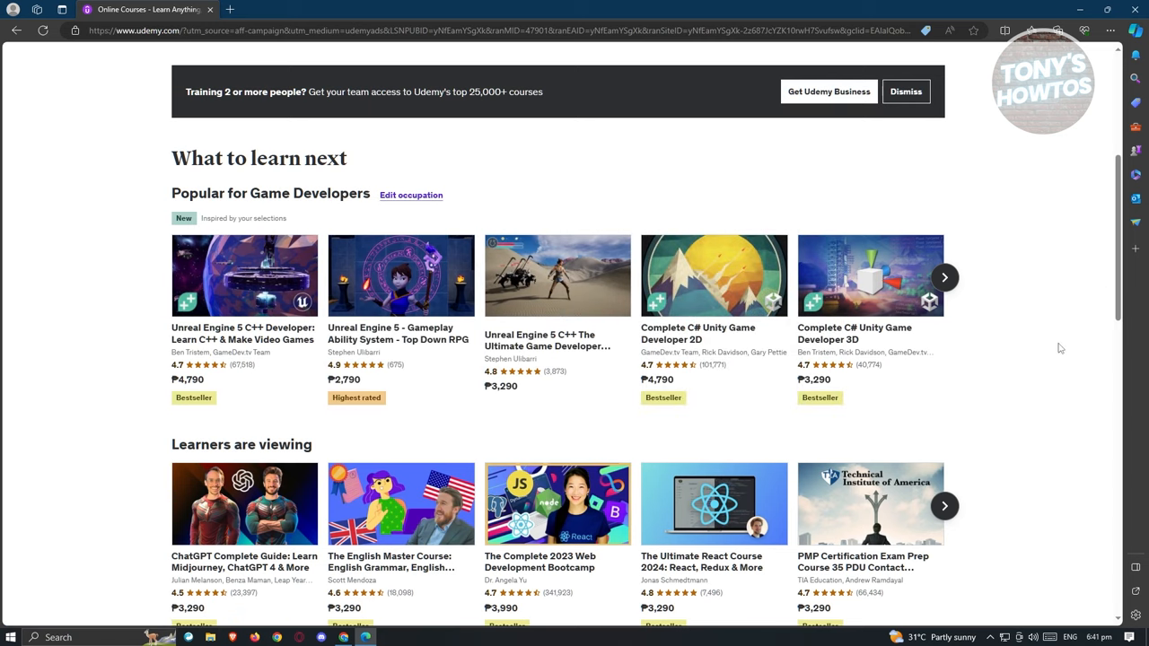
- Scroll the home page down to the 'Learners are viewing' and 'Popular for leaders' sections
{"action": "scroll", "scroll_direction": "down", "scroll_amount": 3}
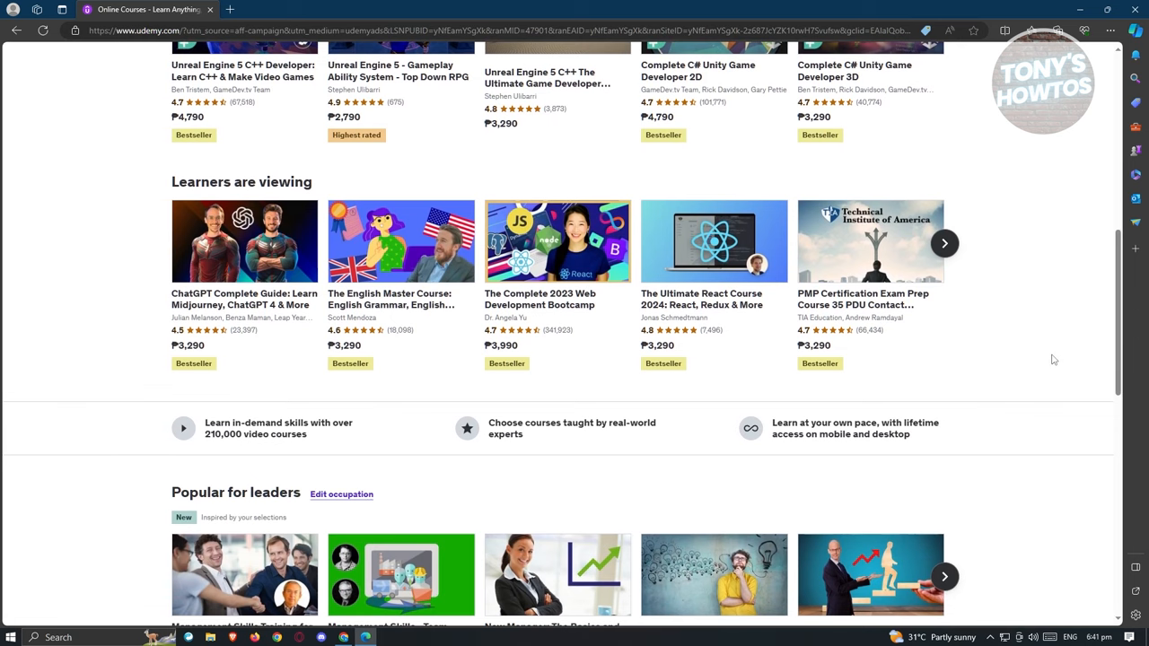
{"action": "mouse_move", "coordinate": [1068, 398]}
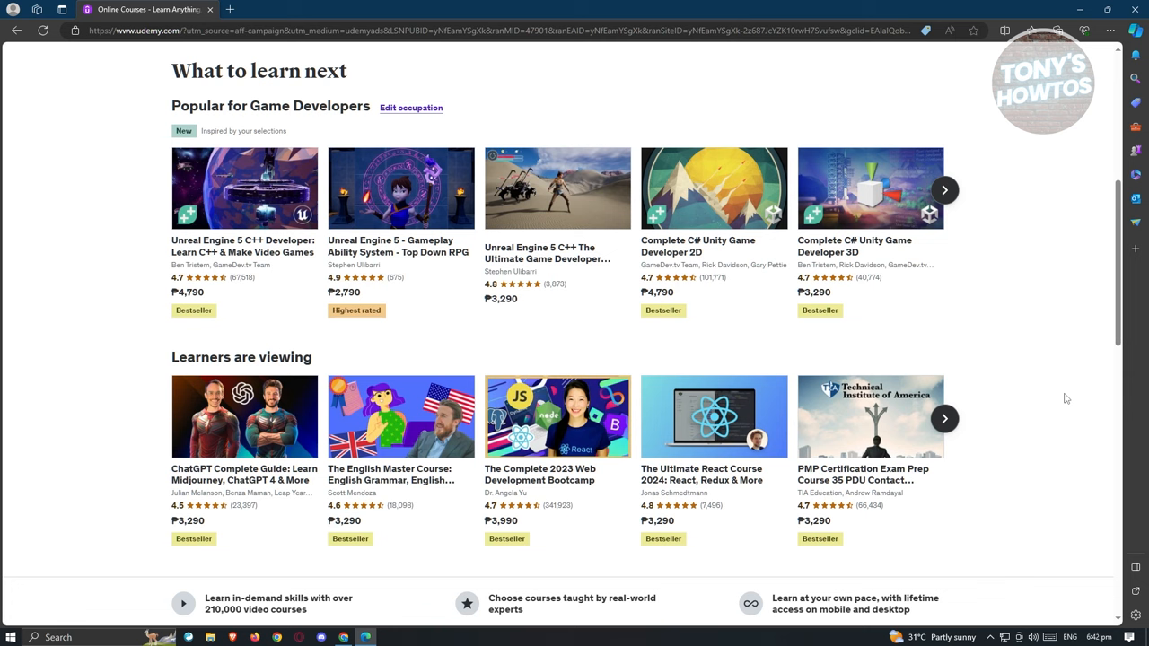
{"action": "mouse_move", "coordinate": [316, 313]}
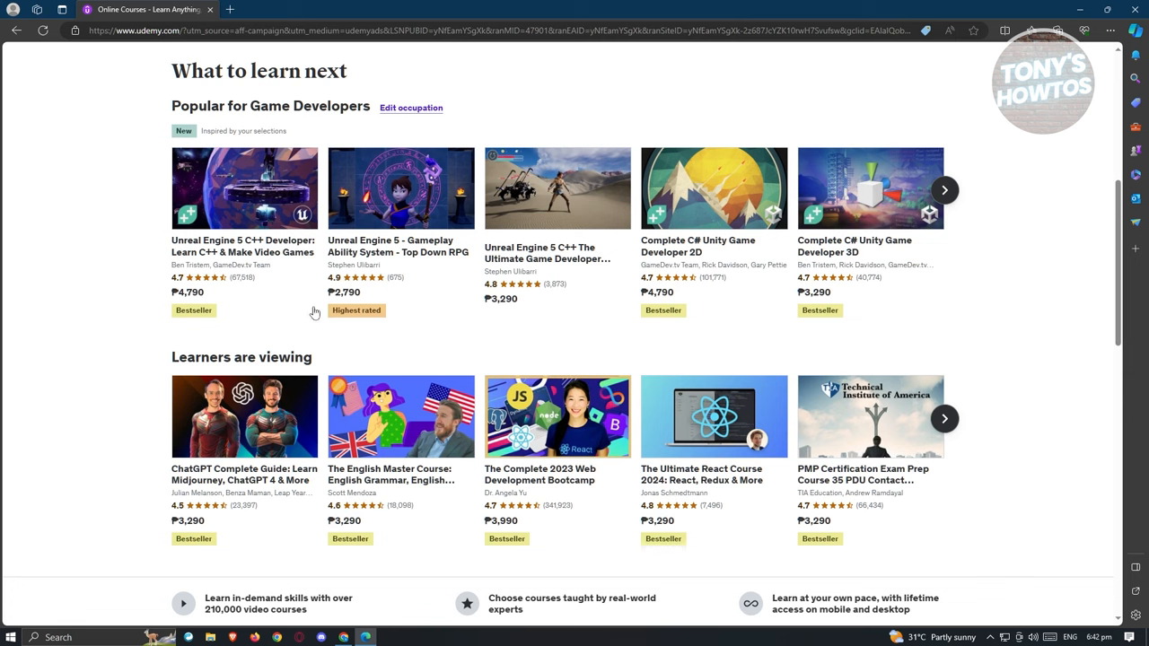
{"action": "mouse_move", "coordinate": [164, 315]}
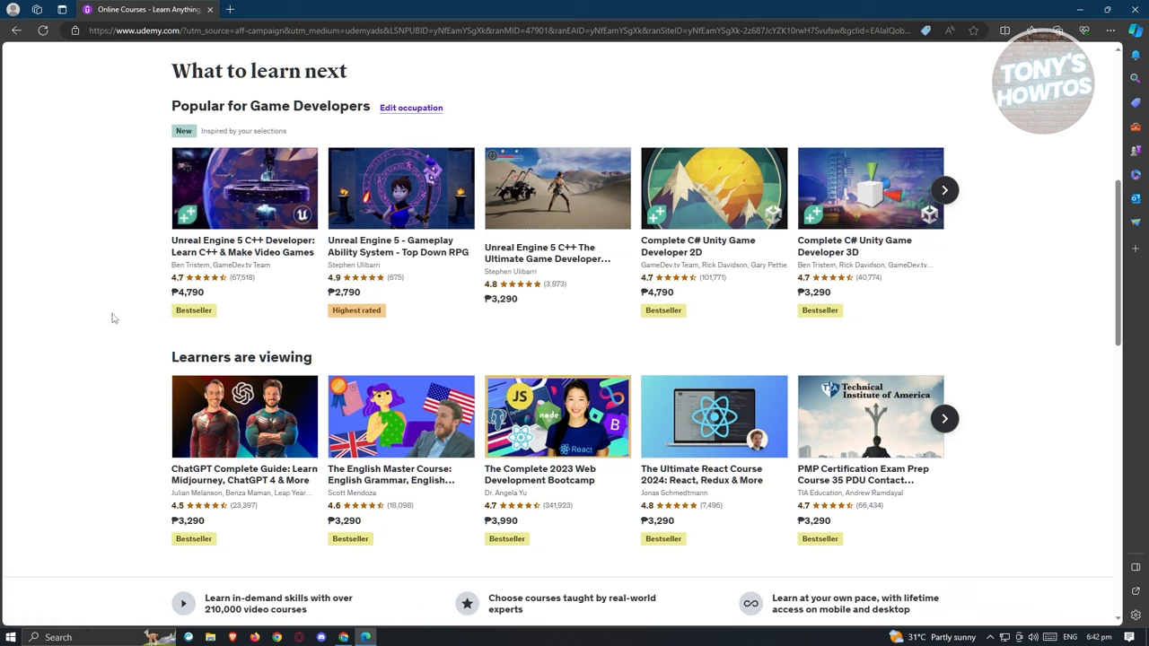
{"action": "mouse_move", "coordinate": [356, 311]}
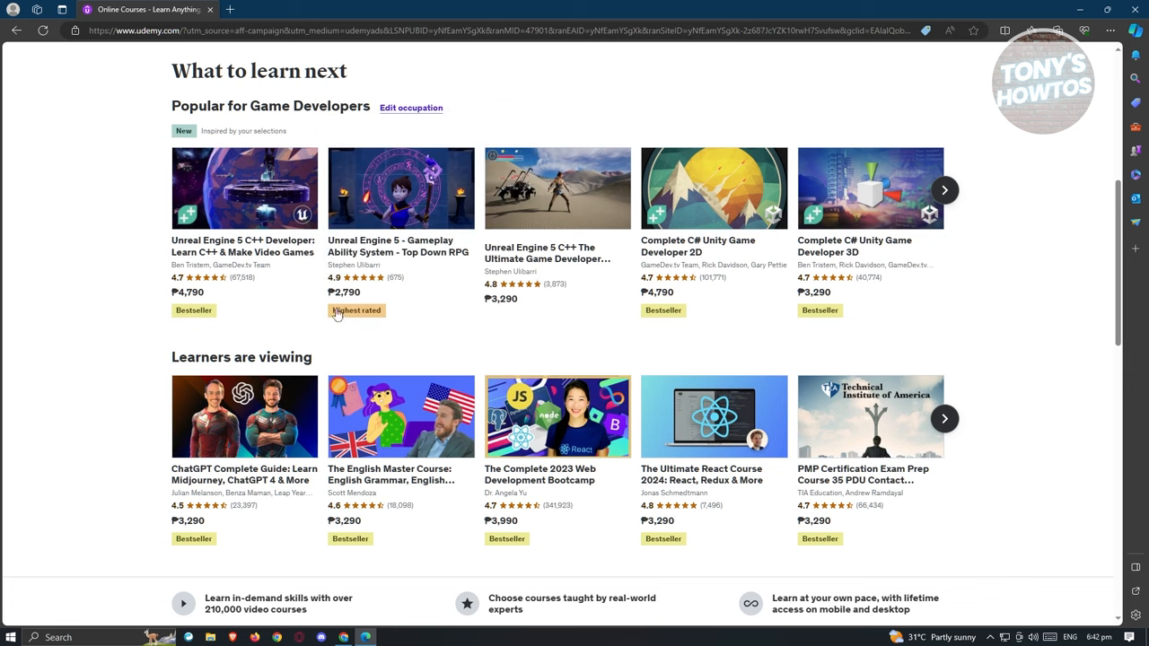
{"action": "mouse_move", "coordinate": [400, 189]}
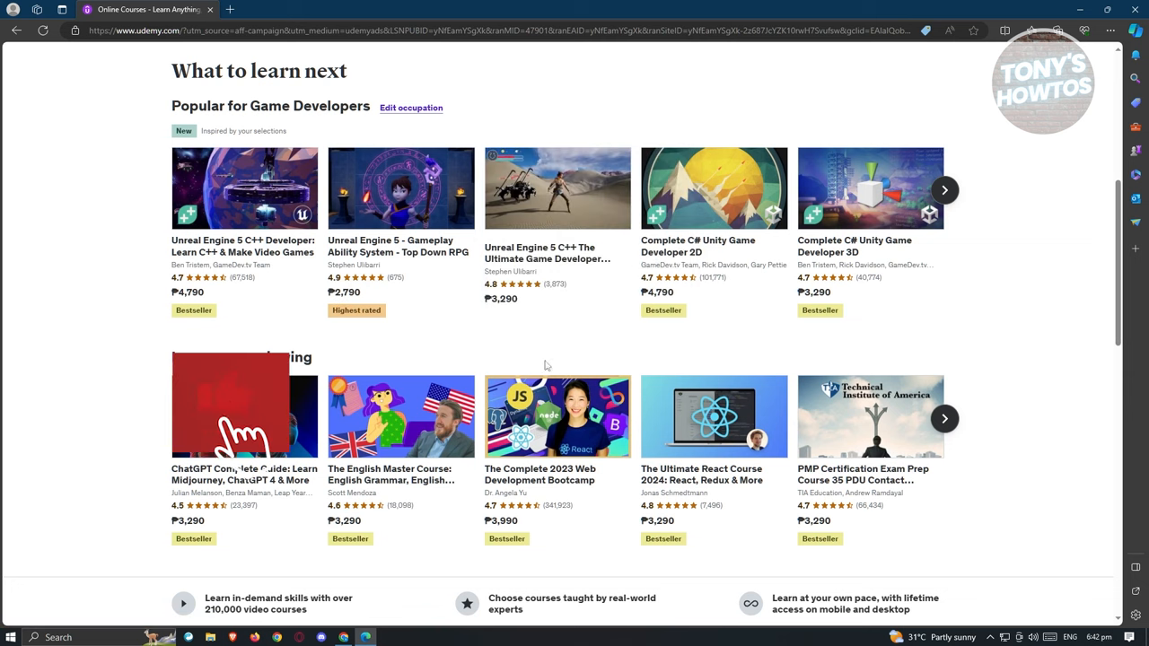
{"action": "mouse_move", "coordinate": [711, 284]}
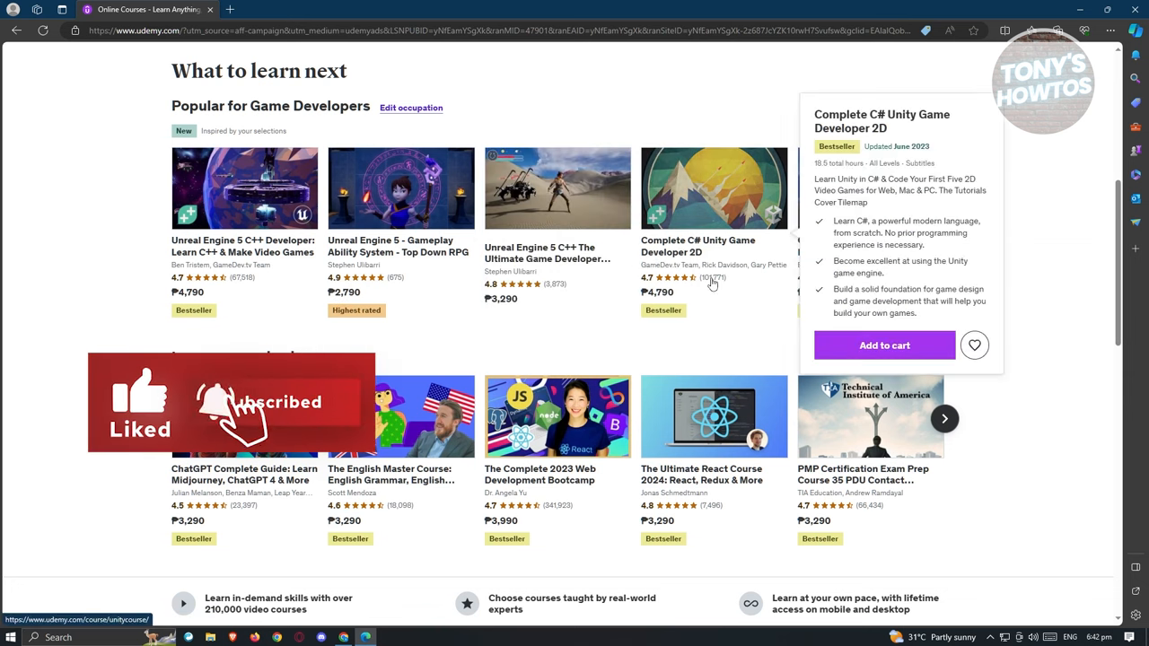
{"action": "mouse_move", "coordinate": [556, 189]}
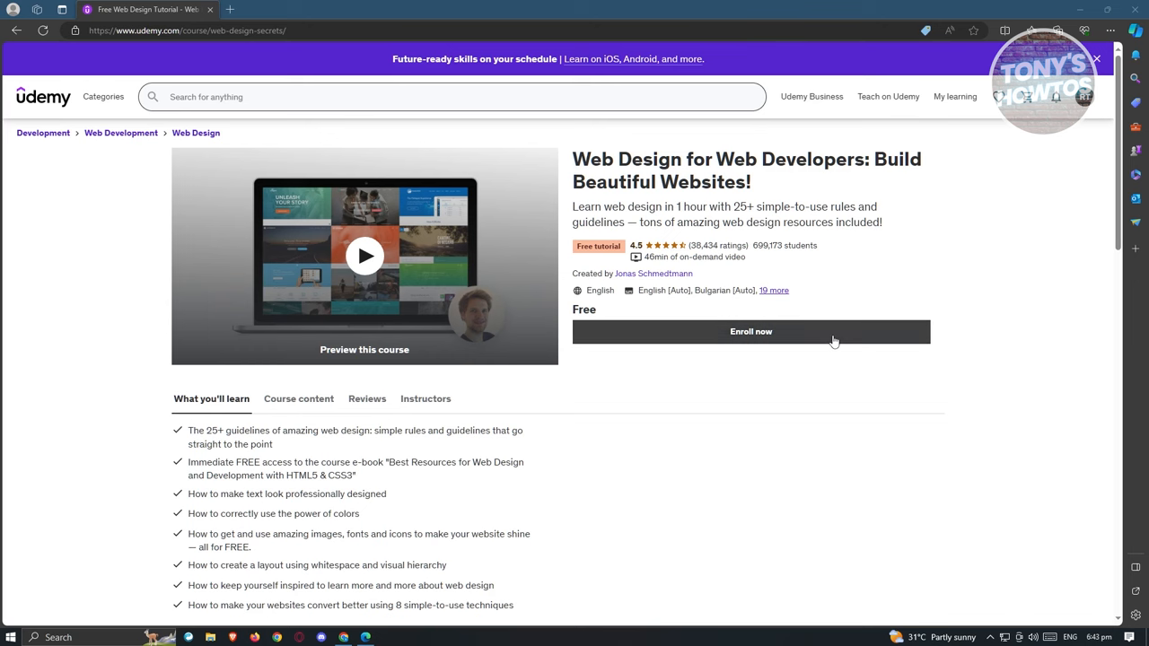
- Enroll in the free Web Design for Web Developers course, reaching the 'Great choice' confirmation
{"action": "left_click", "coordinate": [751, 331]}
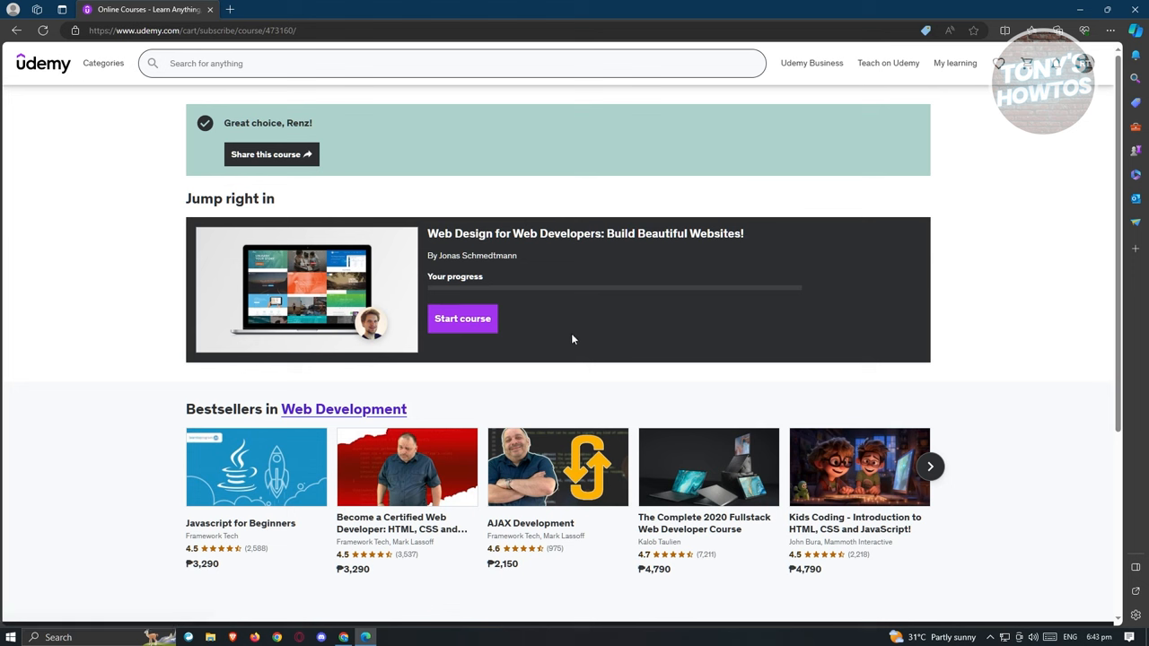
{"action": "mouse_move", "coordinate": [1028, 321]}
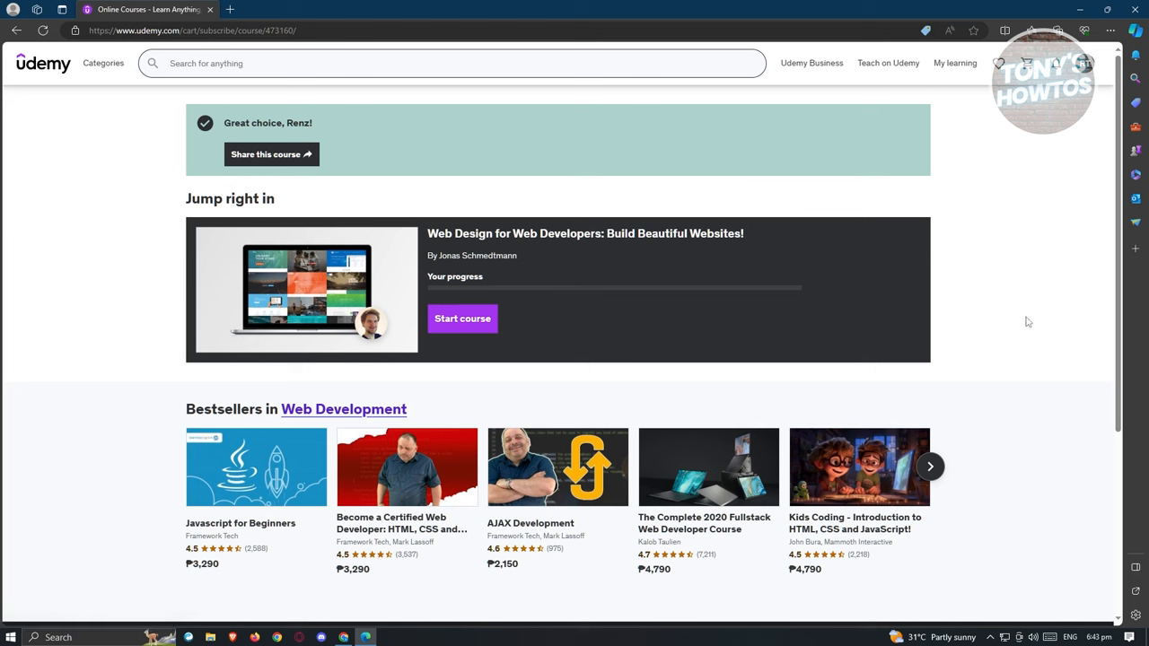
{"action": "mouse_move", "coordinate": [1068, 269]}
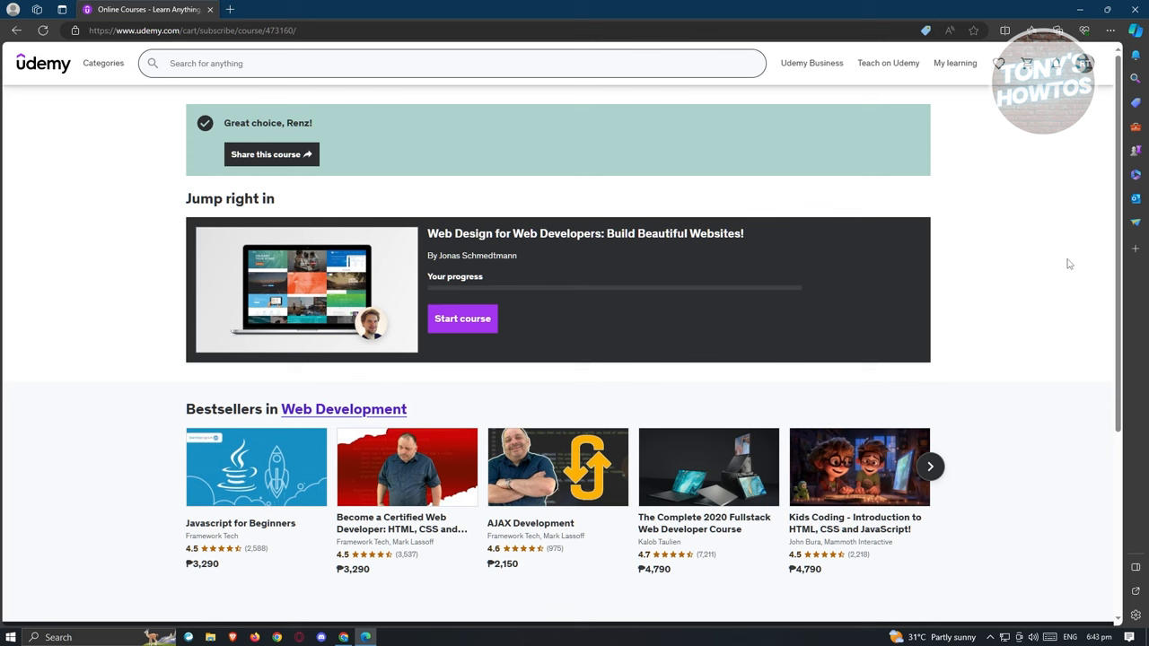
{"action": "mouse_move", "coordinate": [1094, 95]}
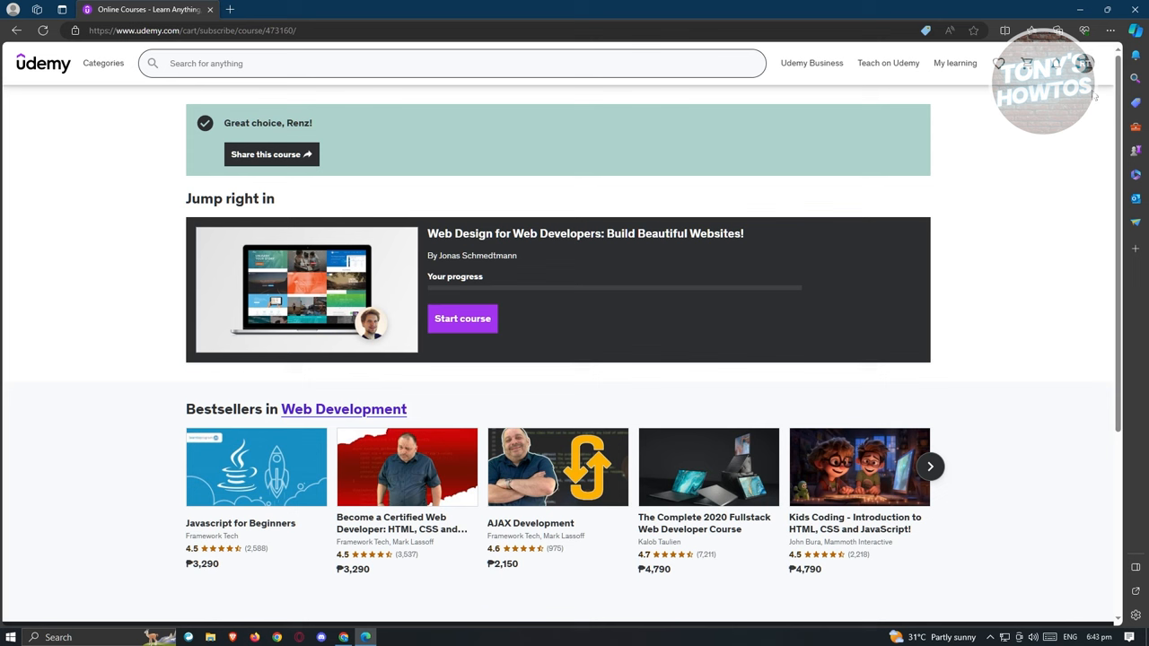
{"action": "left_click", "coordinate": [1110, 29]}
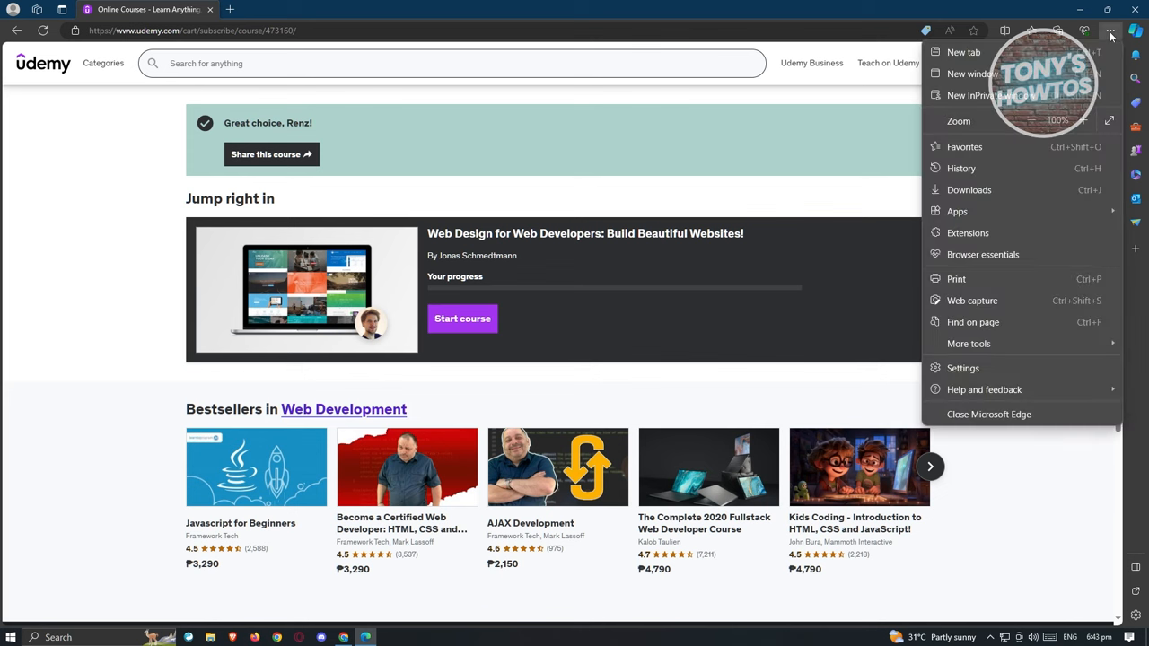
{"action": "mouse_move", "coordinate": [957, 212]}
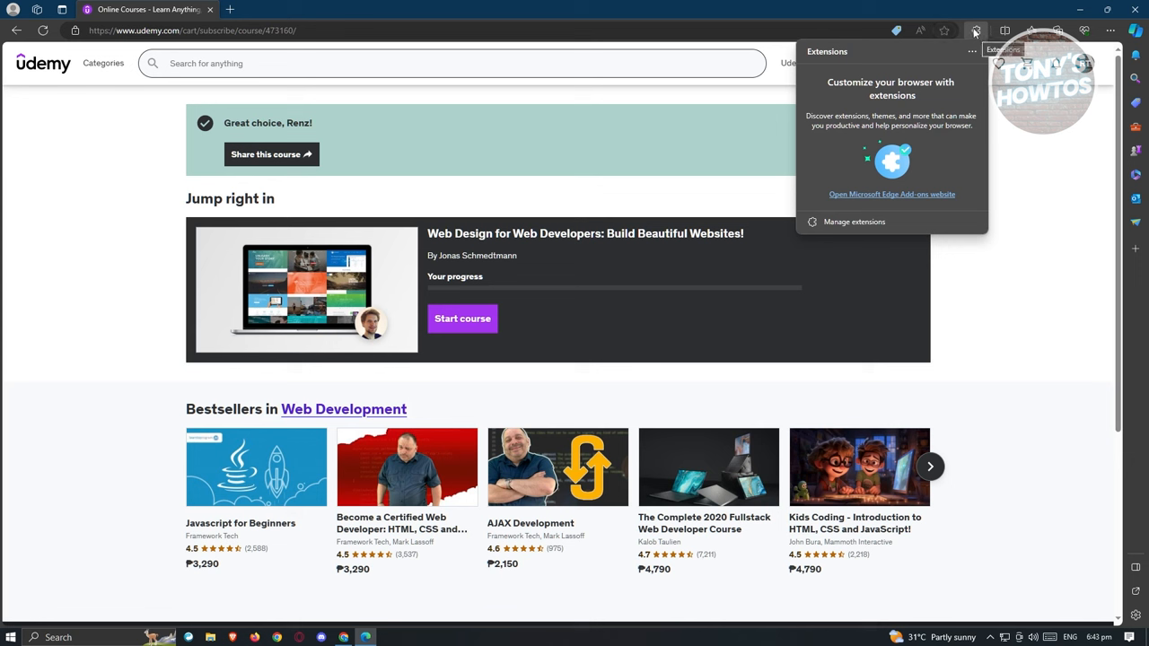
- Reach Edge's Manage extensions page, listing Google Docs Offline as installed
{"action": "left_click", "coordinate": [855, 223]}
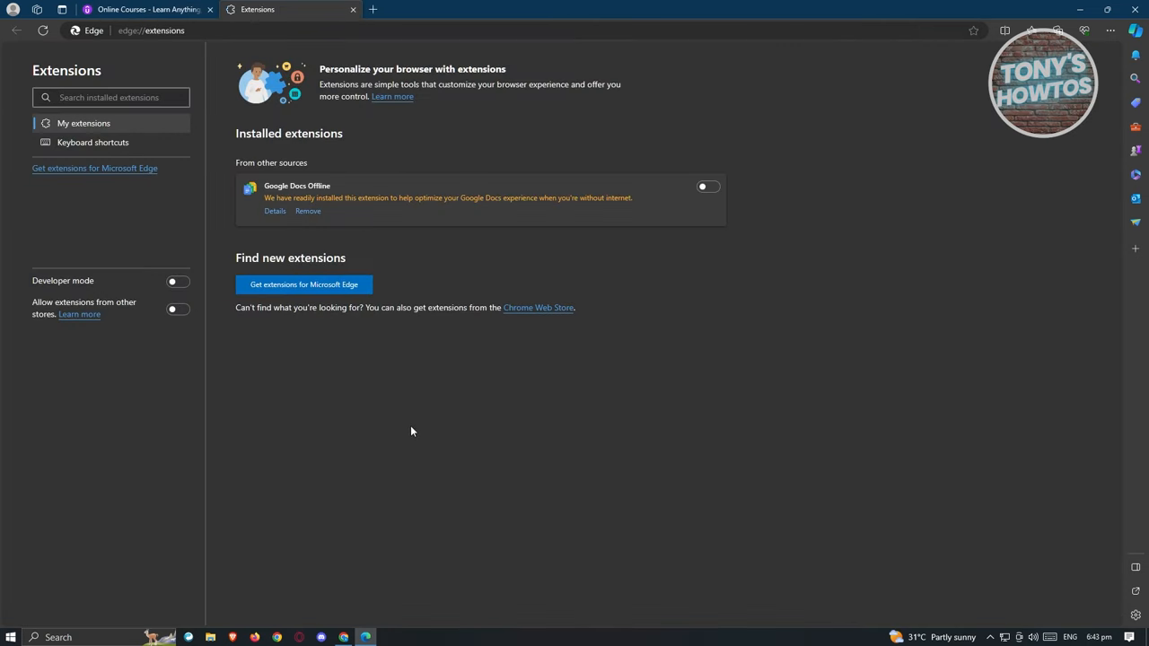
{"action": "mouse_move", "coordinate": [40, 198]}
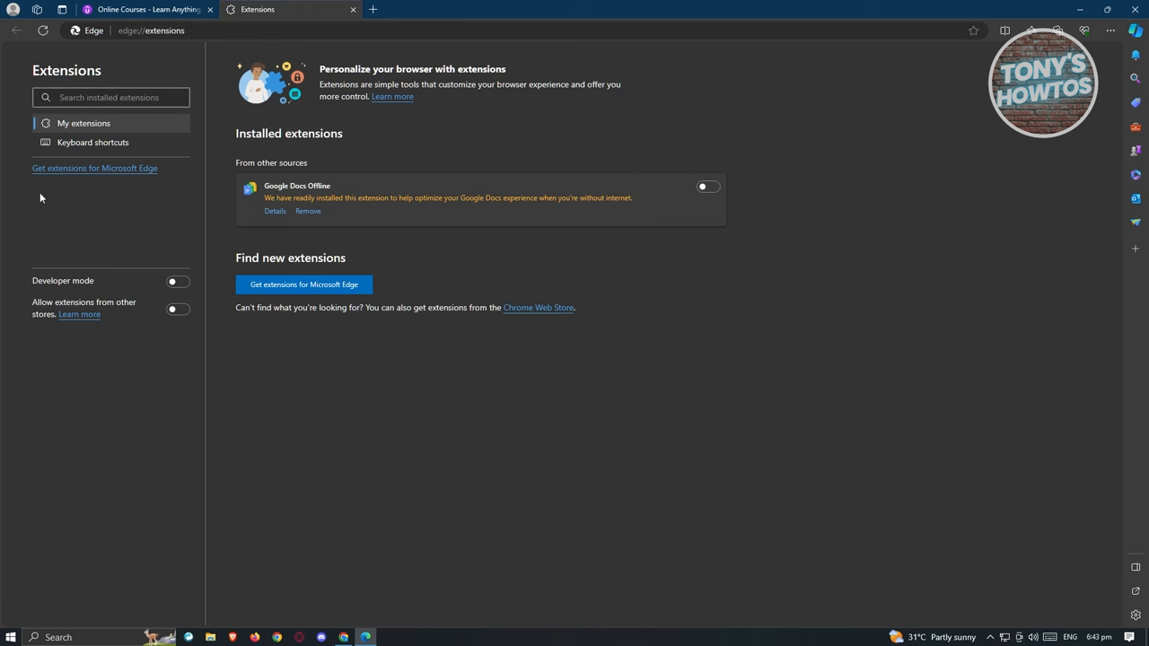
{"action": "mouse_move", "coordinate": [94, 168]}
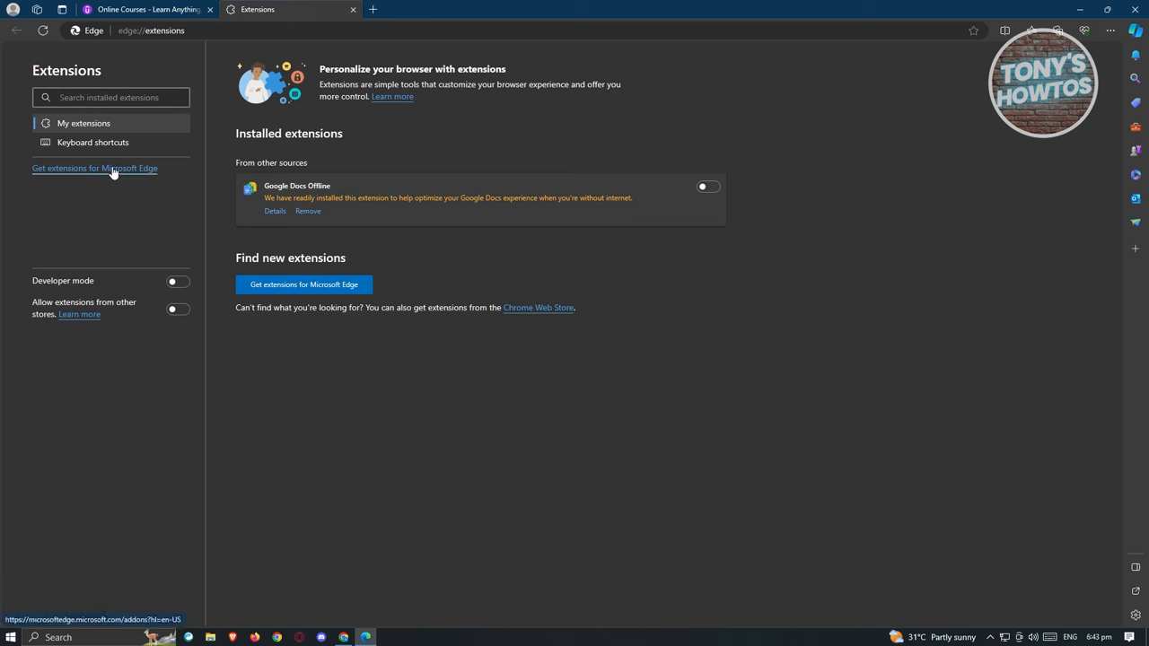
{"action": "mouse_move", "coordinate": [108, 179]}
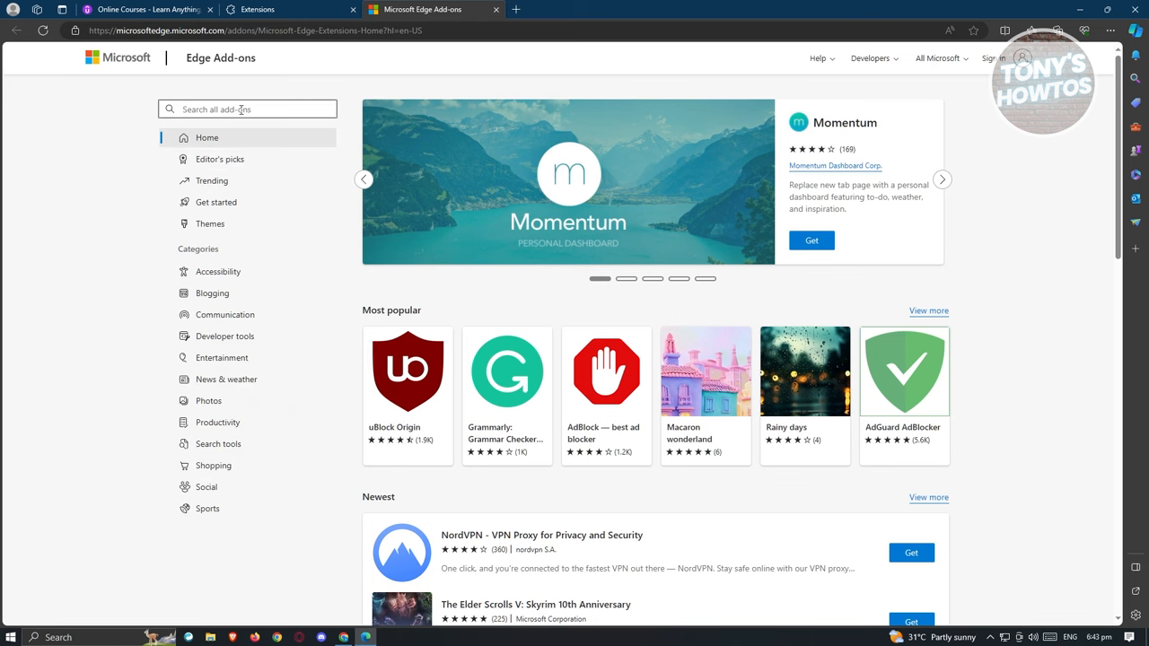
- Search 'udemy' in Edge Add-ons and install Udemy Downloader until the store confirms it was added
{"action": "type", "text": "udemy downloader"}
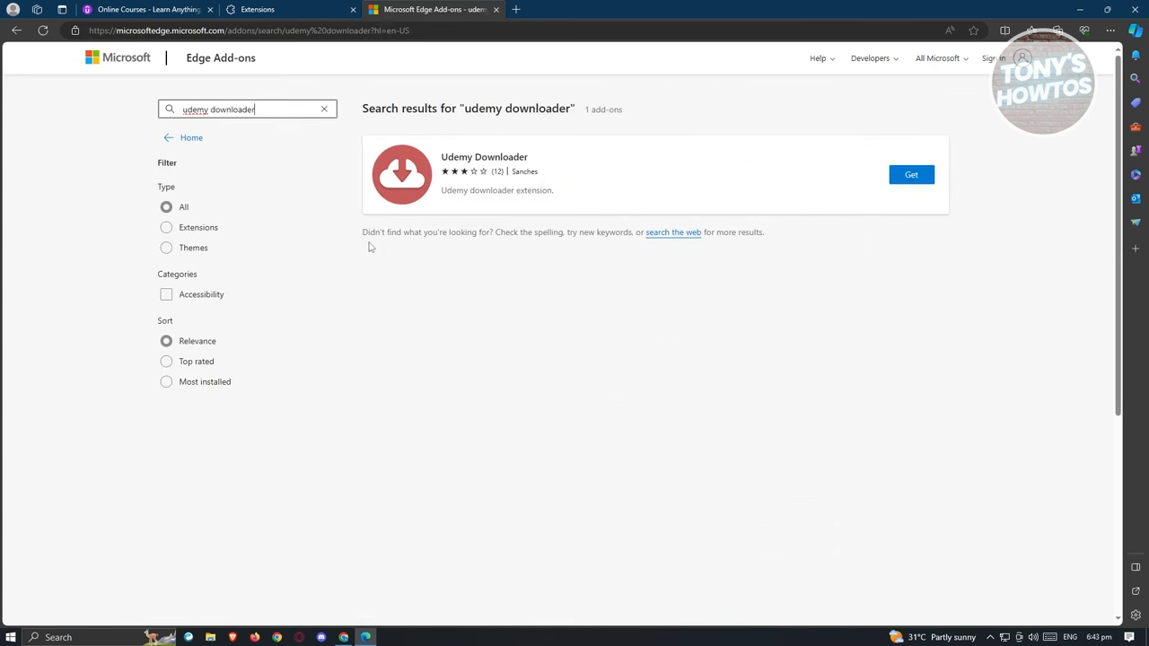
{"action": "left_click", "coordinate": [913, 174]}
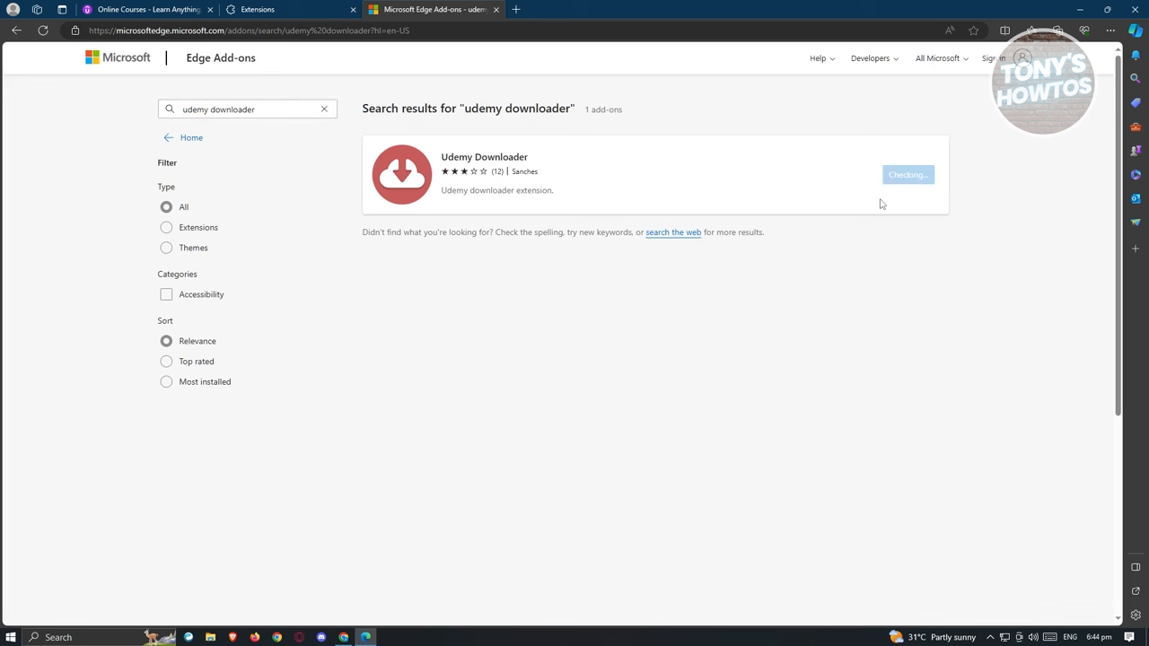
{"action": "left_click", "coordinate": [907, 174]}
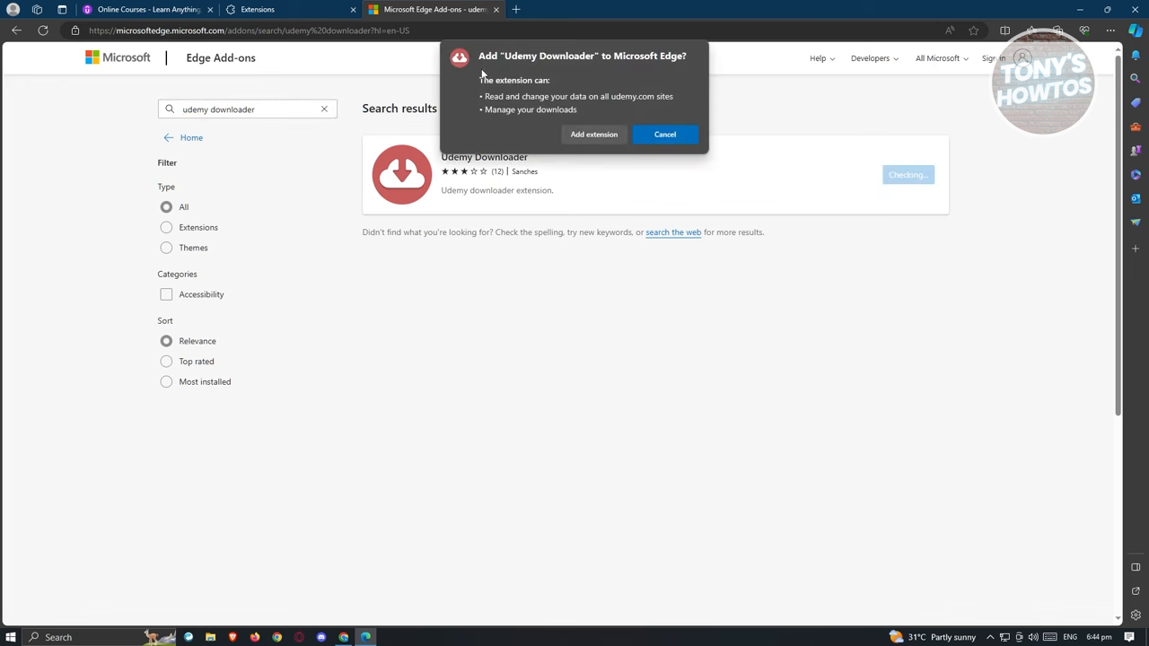
{"action": "mouse_move", "coordinate": [709, 70]}
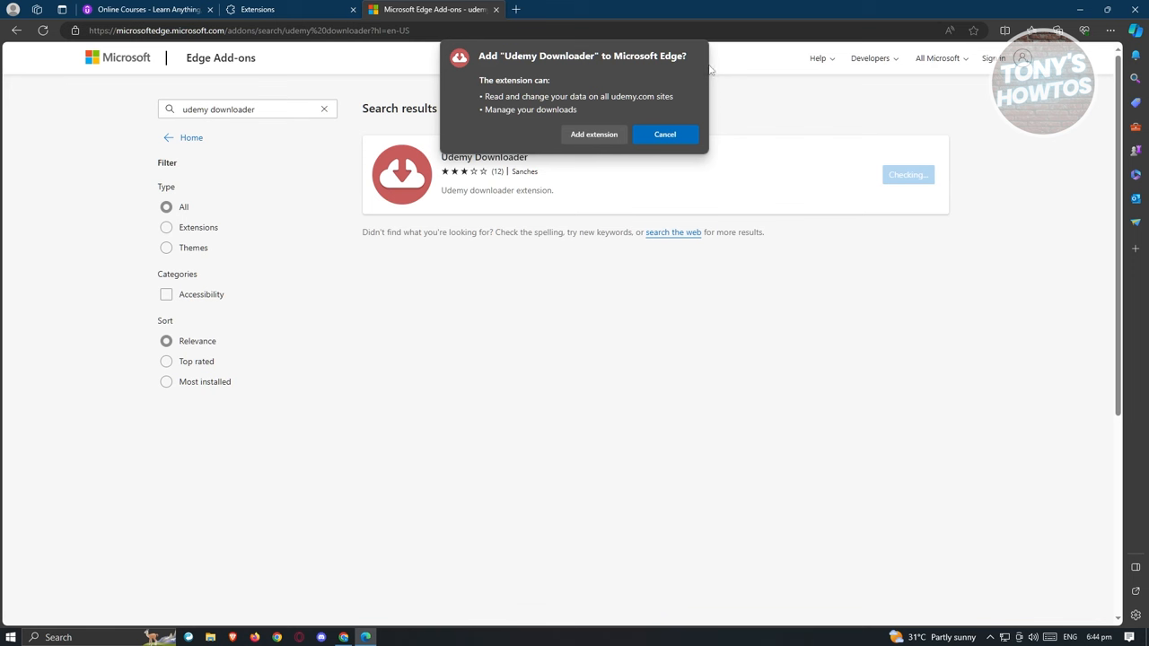
{"action": "left_click", "coordinate": [664, 133]}
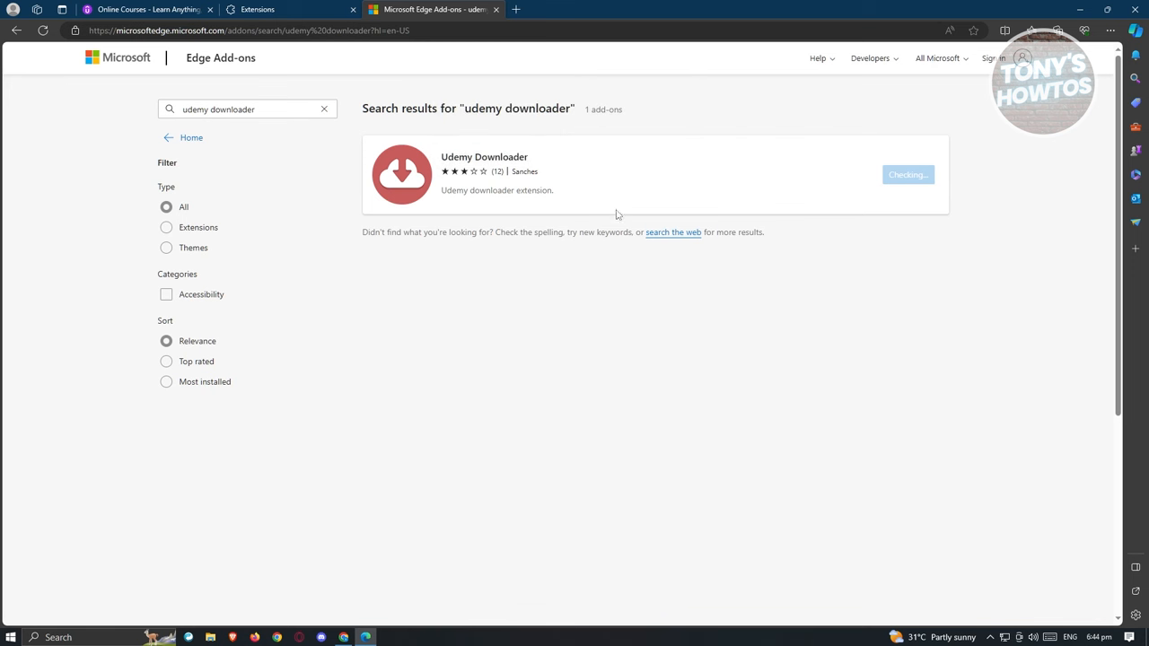
{"action": "mouse_move", "coordinate": [948, 233]}
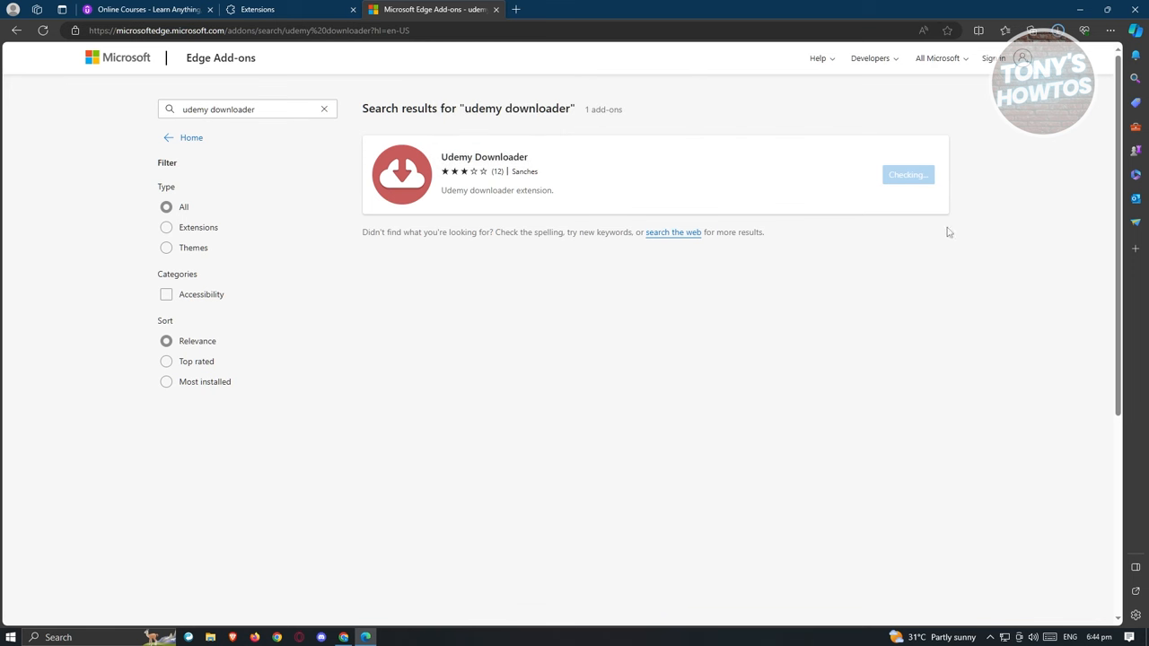
{"action": "left_click", "coordinate": [907, 174]}
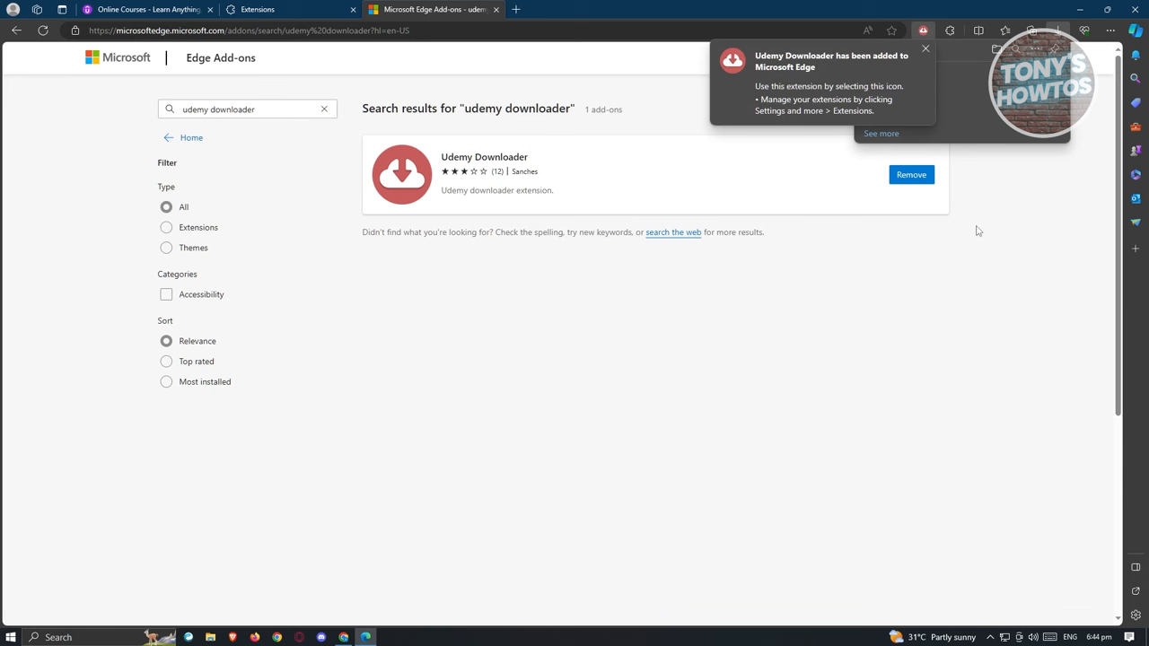
{"action": "mouse_move", "coordinate": [946, 48]}
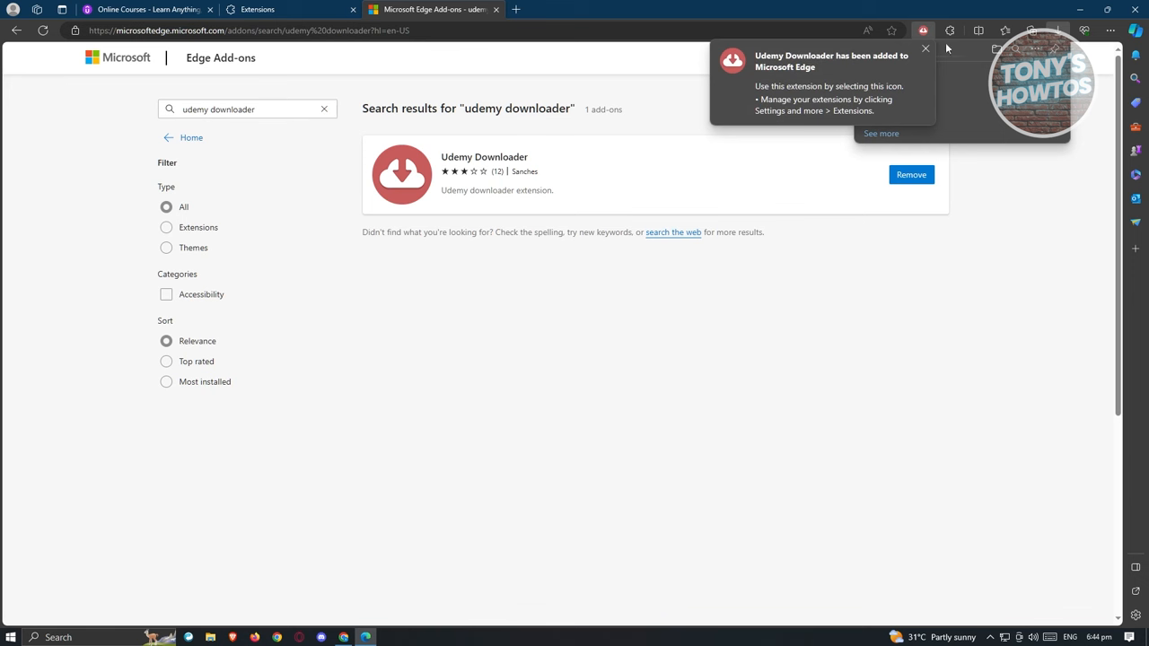
{"action": "mouse_move", "coordinate": [923, 31]}
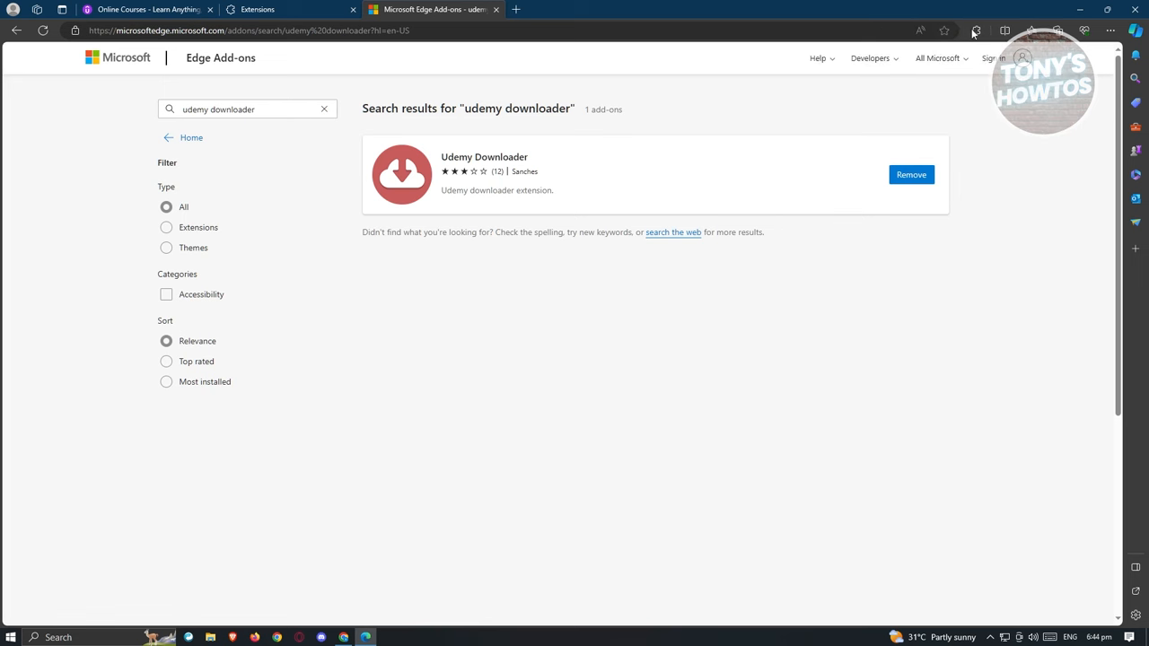
- Pin Udemy Downloader to the toolbar, close the Add-ons tab and launch the extension over the Udemy page
{"action": "left_click", "coordinate": [977, 29]}
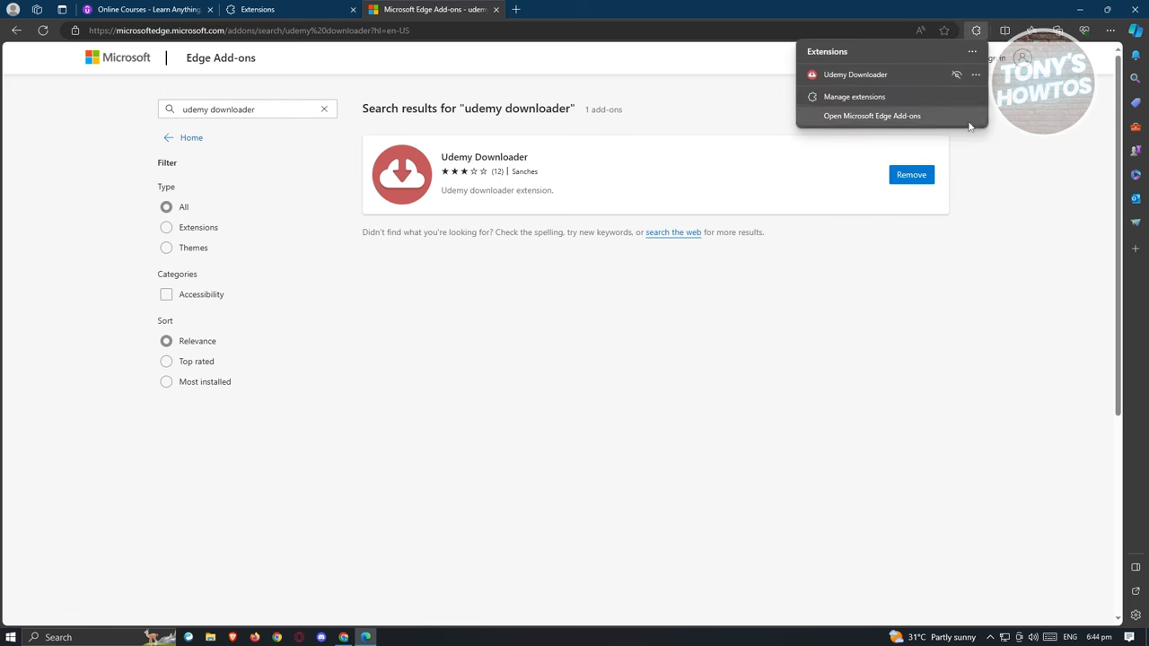
{"action": "mouse_move", "coordinate": [668, 28]}
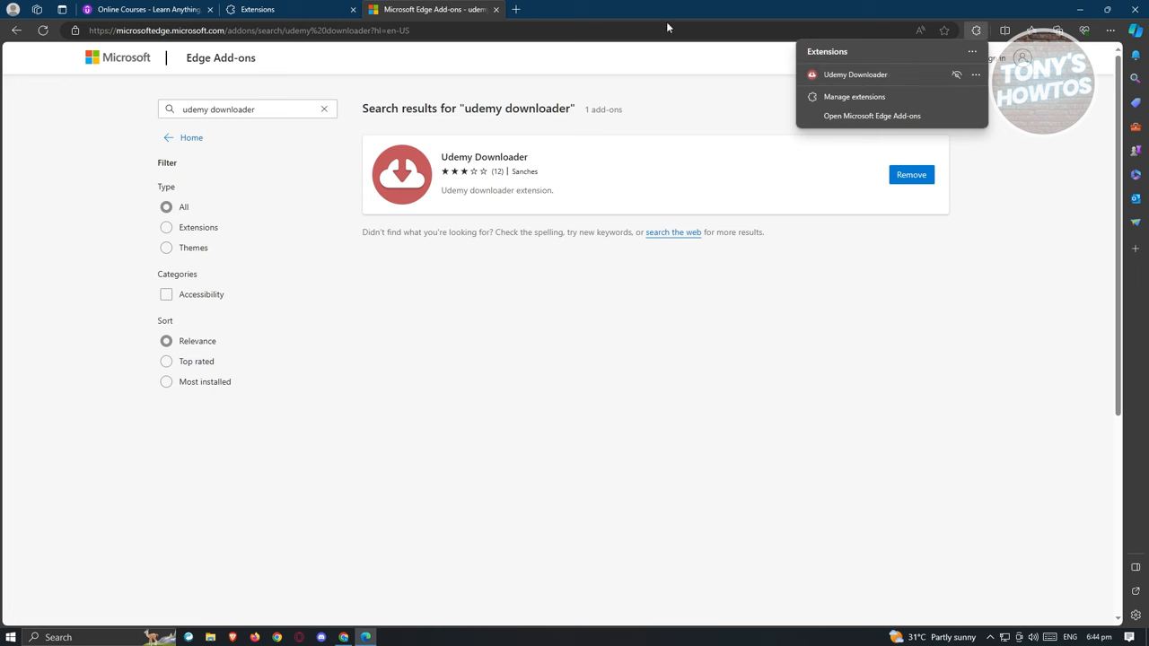
{"action": "left_click", "coordinate": [976, 76]}
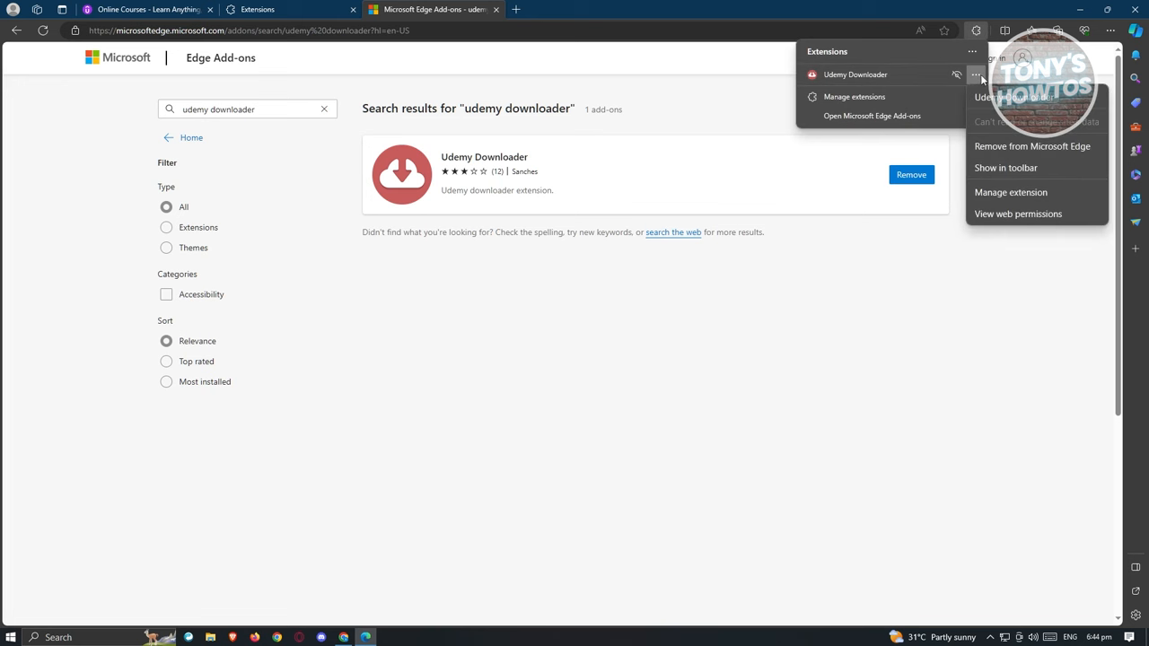
{"action": "mouse_move", "coordinate": [1020, 187]}
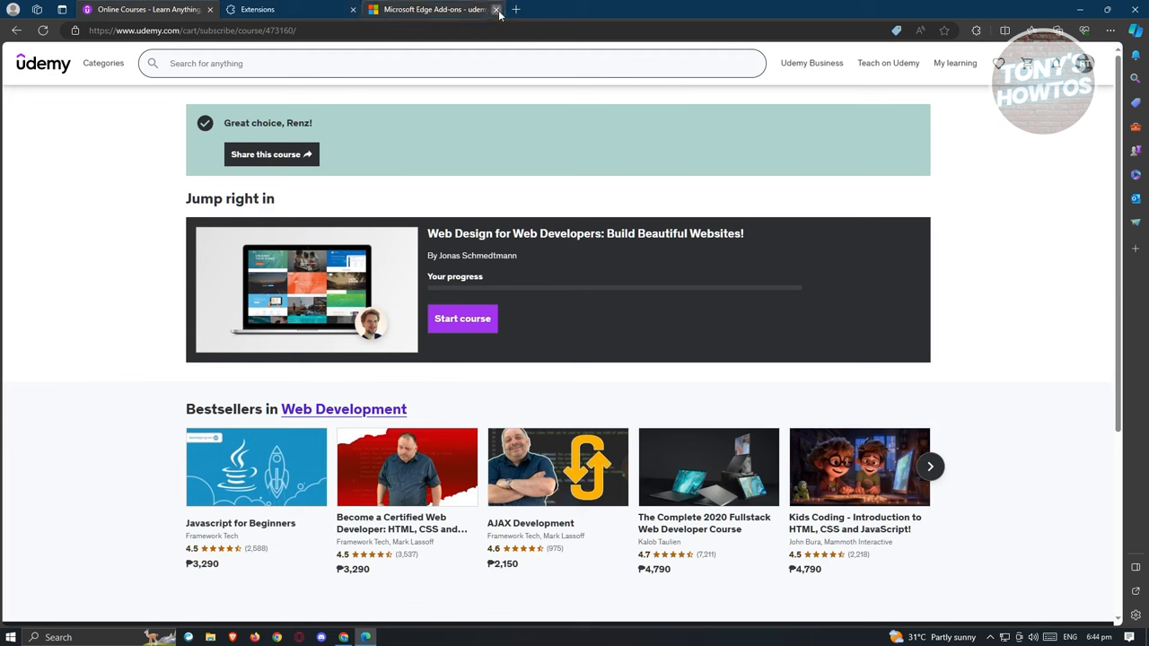
{"action": "left_click", "coordinate": [496, 9]}
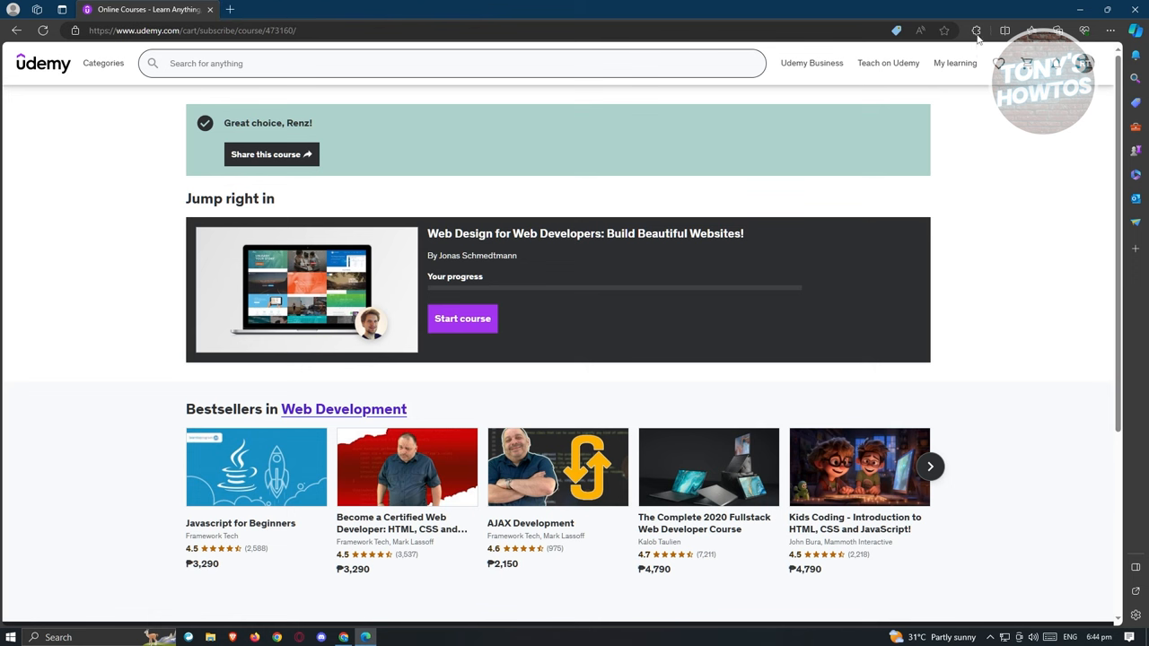
{"action": "left_click", "coordinate": [977, 31]}
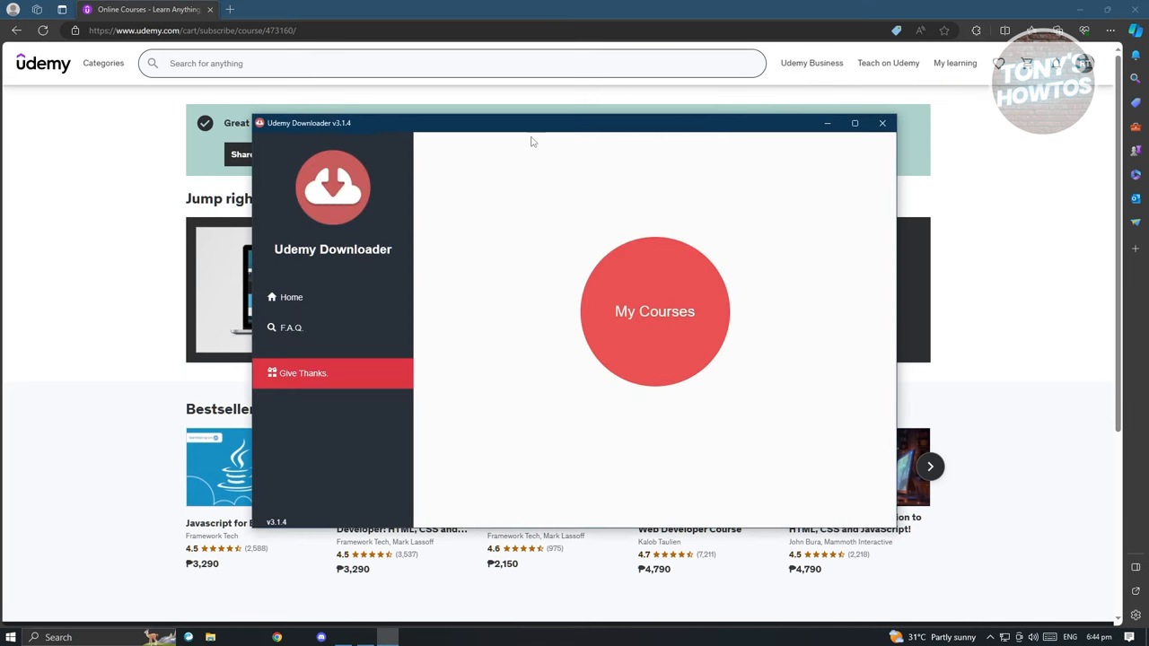
{"action": "mouse_move", "coordinate": [523, 151]}
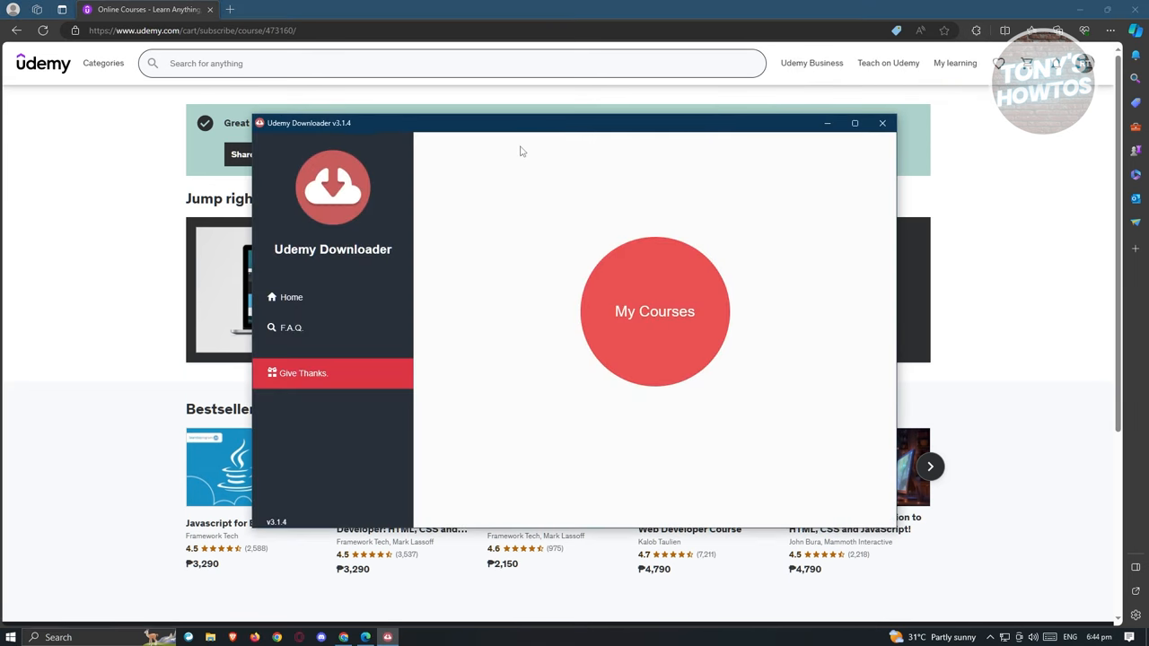
{"action": "mouse_move", "coordinate": [481, 316]}
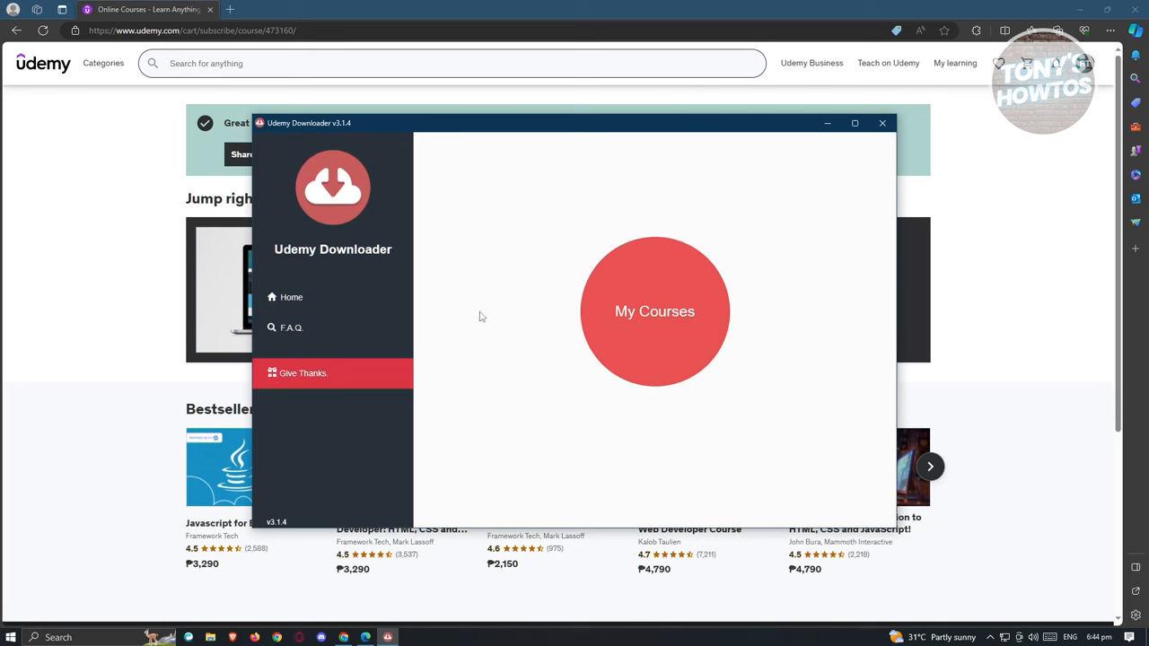
{"action": "mouse_move", "coordinate": [653, 323]}
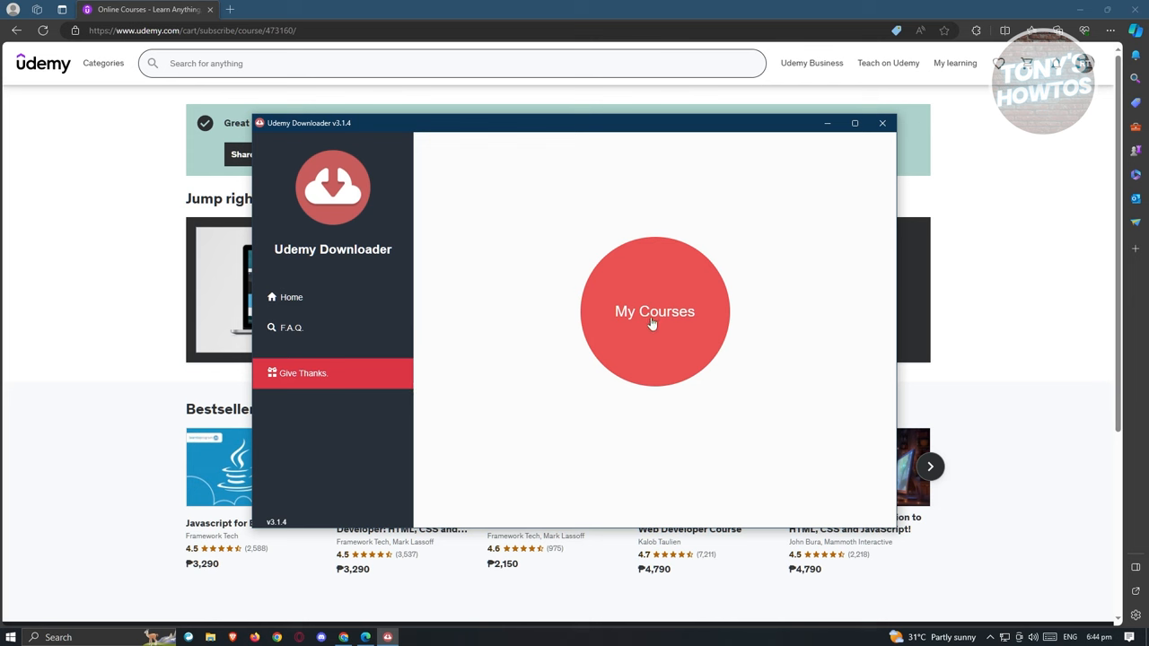
{"action": "mouse_move", "coordinate": [553, 399]}
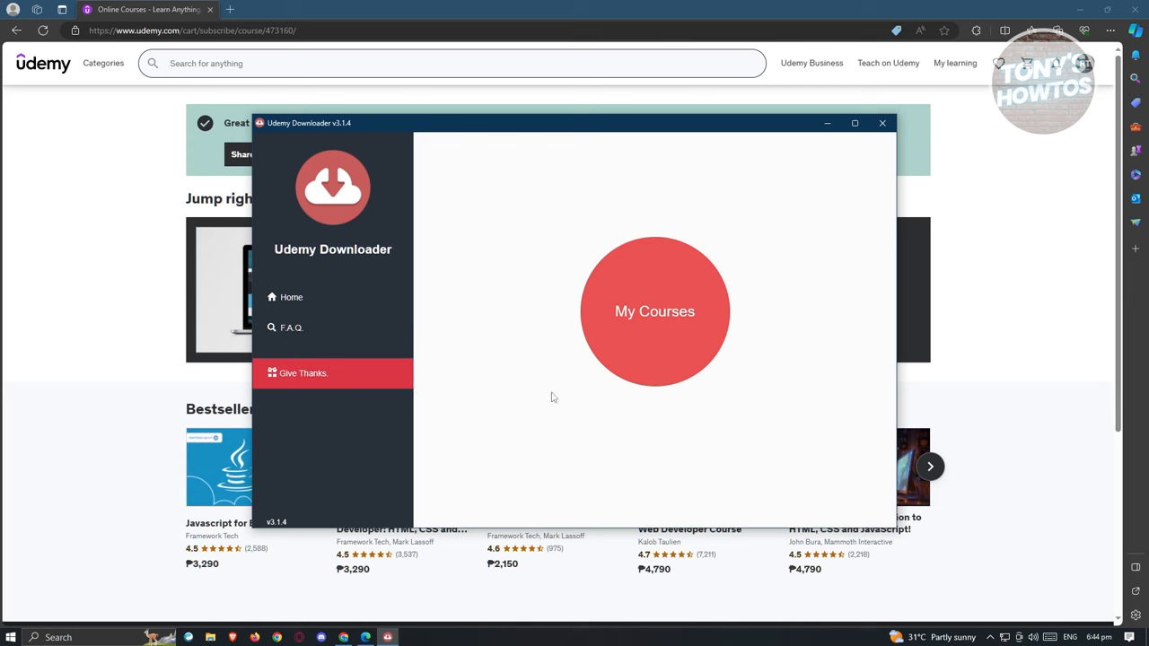
- Load My Courses and fetch the Web Design course's video list, finding 16 lectures across four pages
{"action": "left_click", "coordinate": [654, 310]}
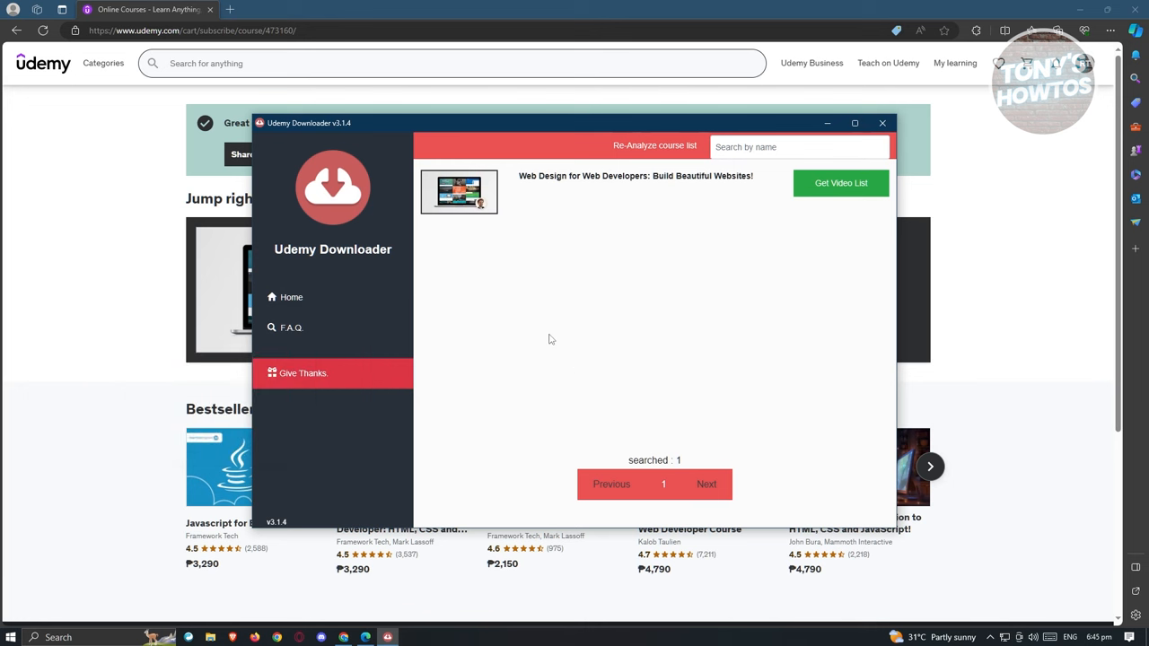
{"action": "mouse_move", "coordinate": [589, 178]}
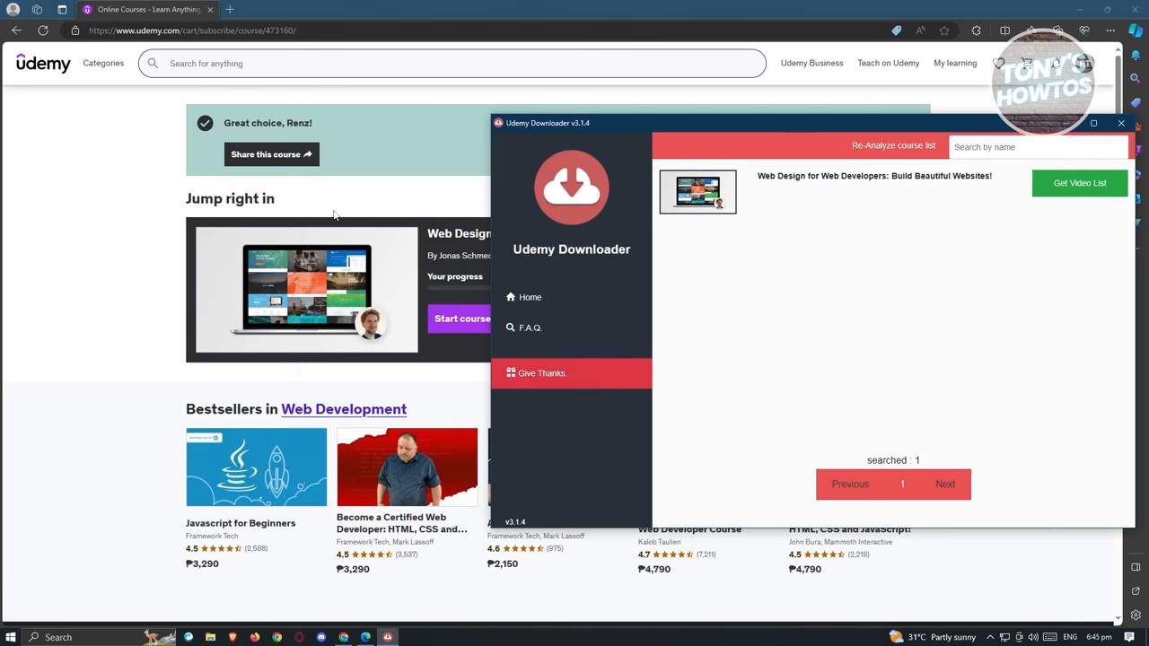
{"action": "mouse_move", "coordinate": [735, 87]}
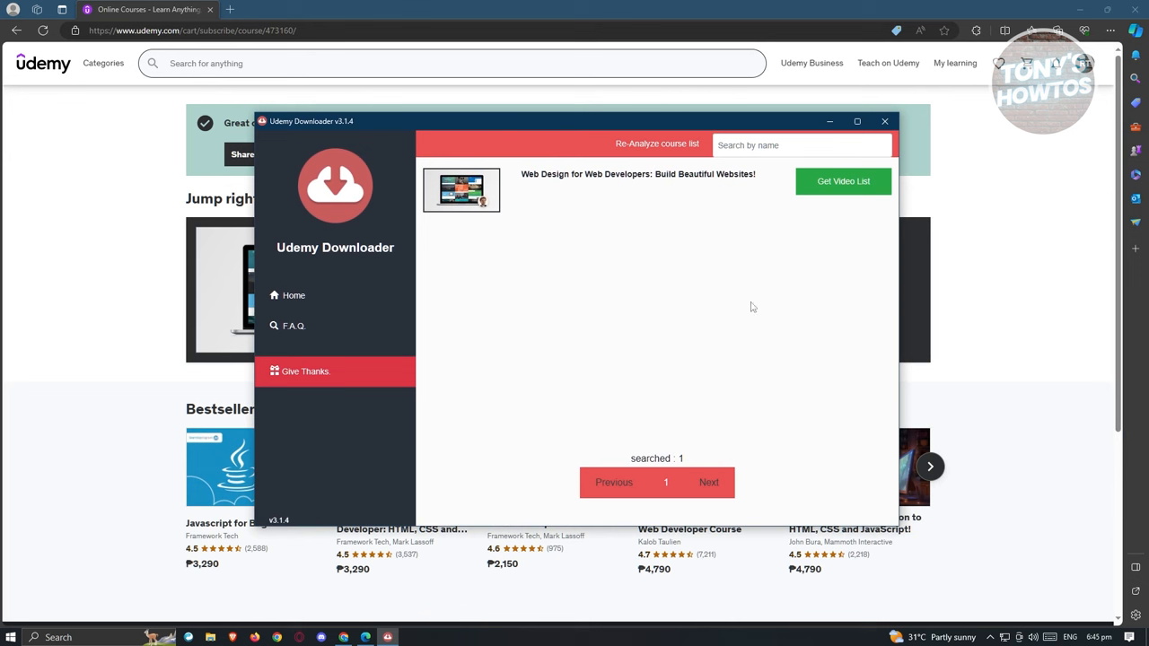
{"action": "mouse_move", "coordinate": [630, 255]}
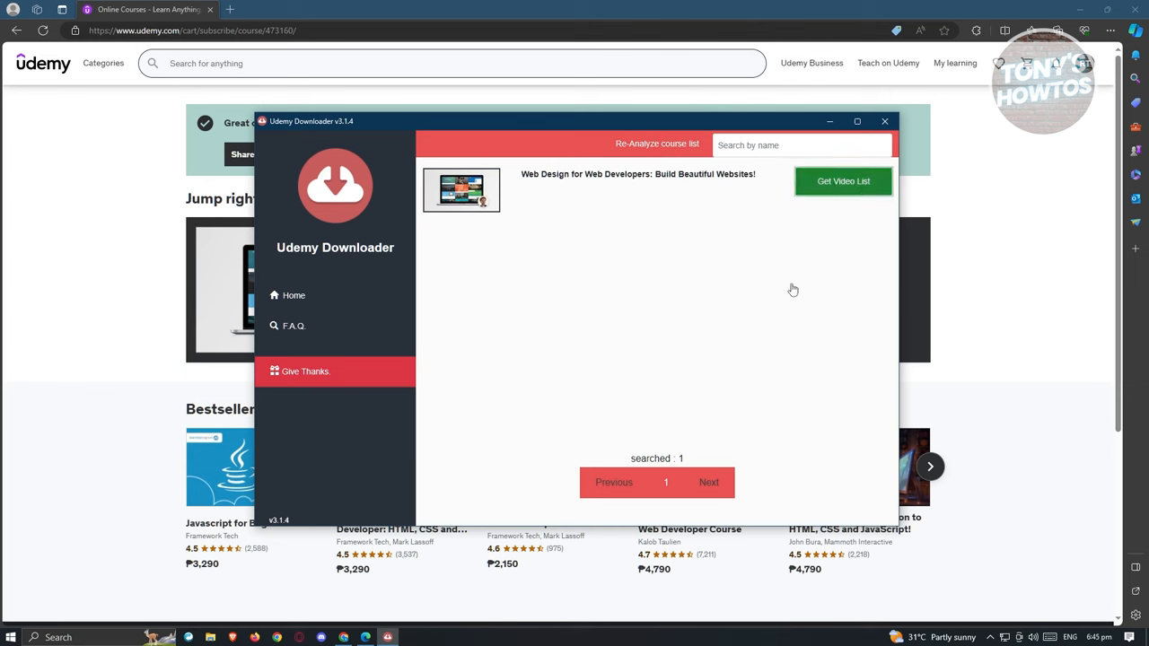
{"action": "left_click", "coordinate": [842, 179]}
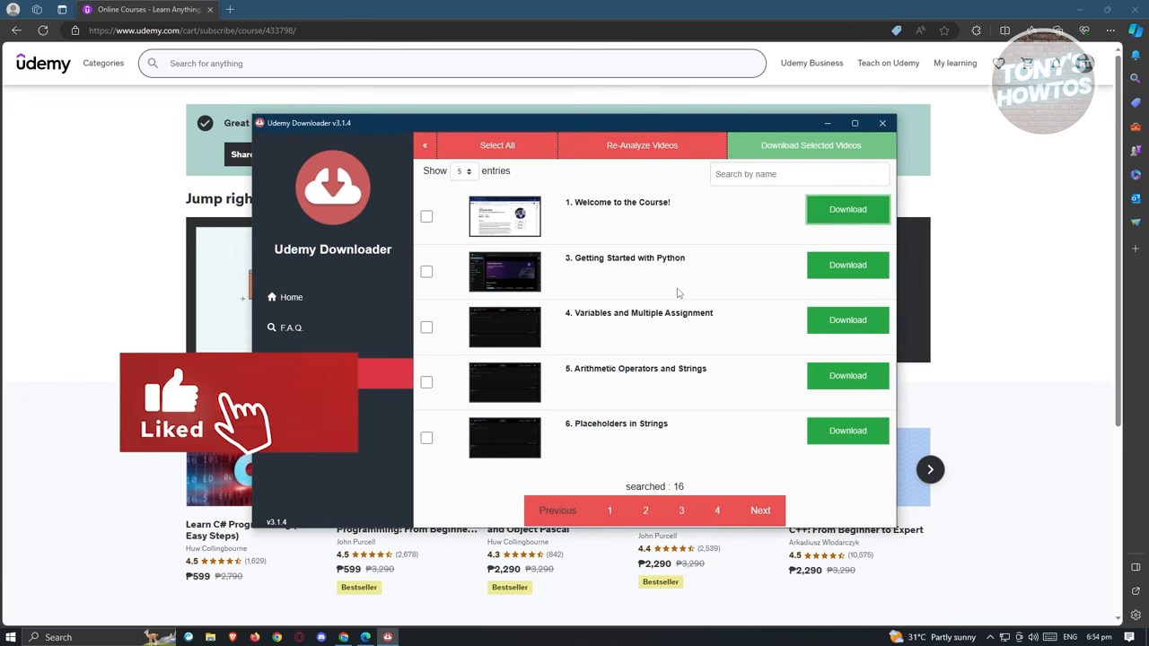
- Download Welcome to the Course, Variables and Multiple Assignment and Arithmetic Operators videos, ticking Getting Started with Python for batch
{"action": "left_click", "coordinate": [848, 208]}
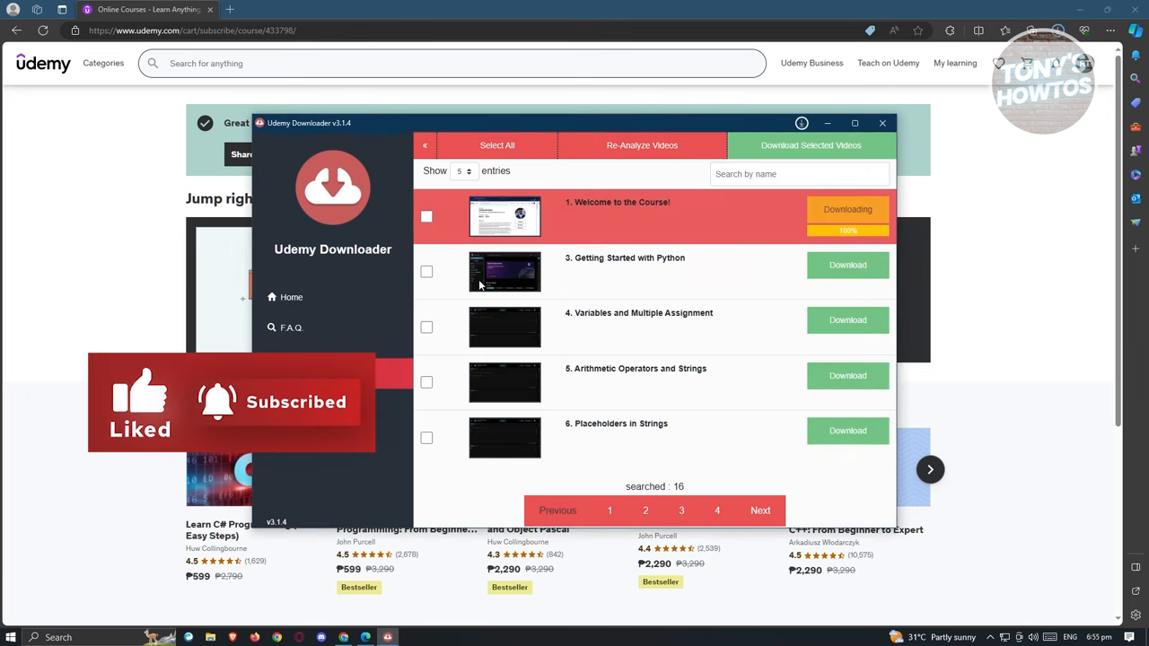
{"action": "left_click", "coordinate": [427, 271]}
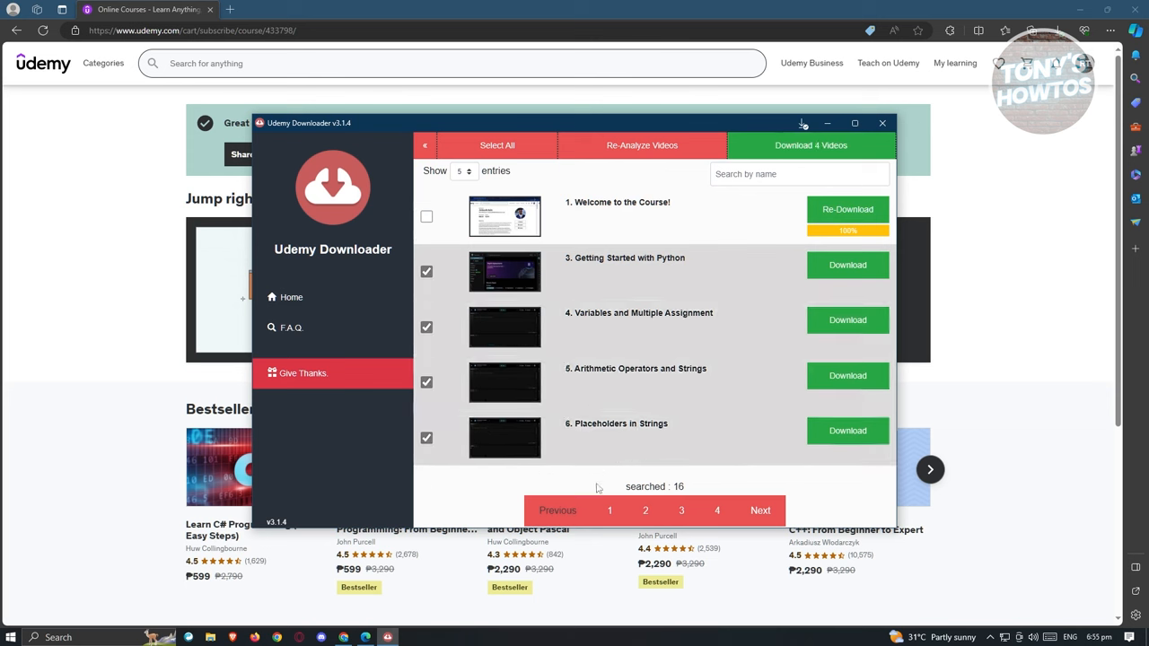
{"action": "left_click", "coordinate": [644, 510]}
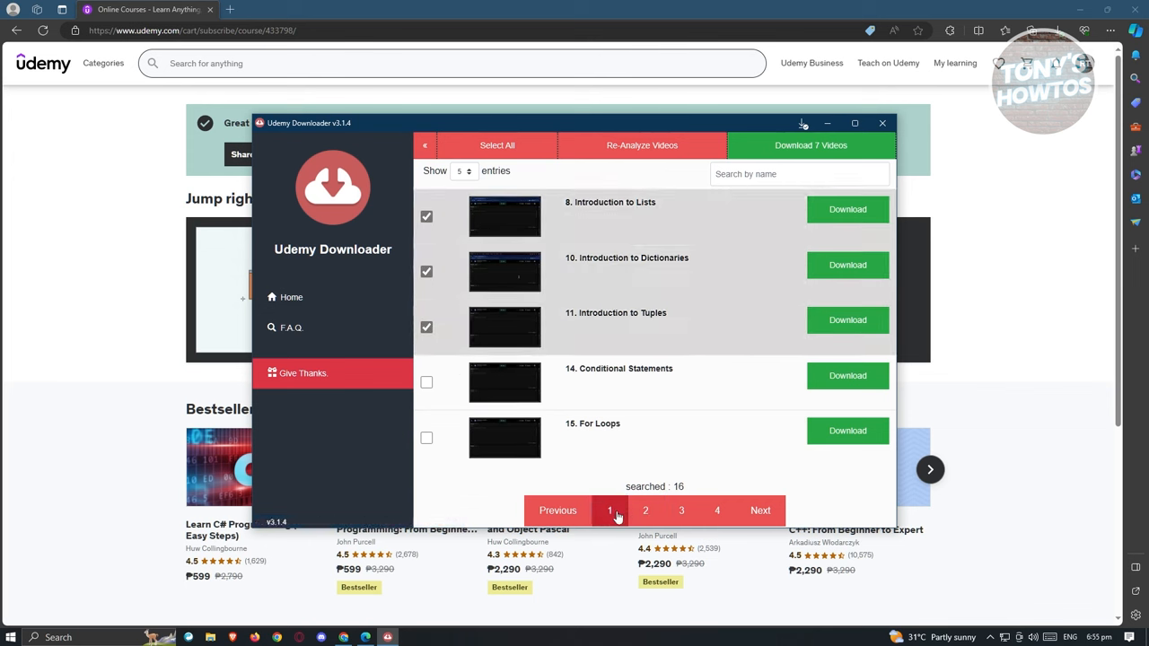
{"action": "left_click", "coordinate": [810, 144]}
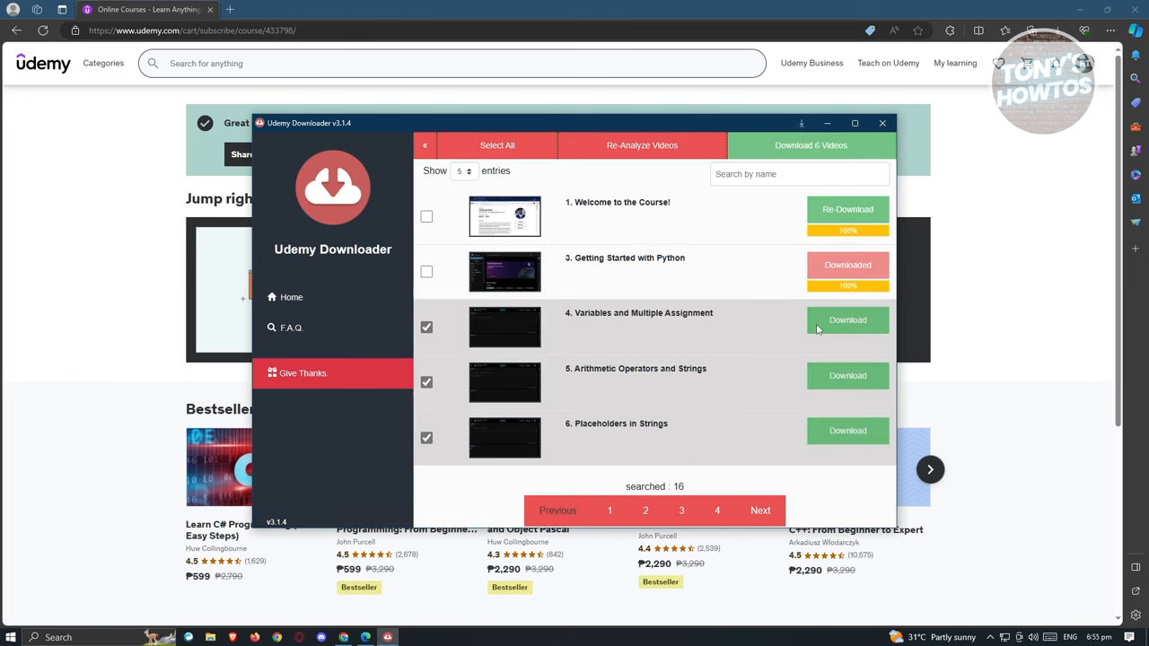
{"action": "left_click", "coordinate": [847, 320]}
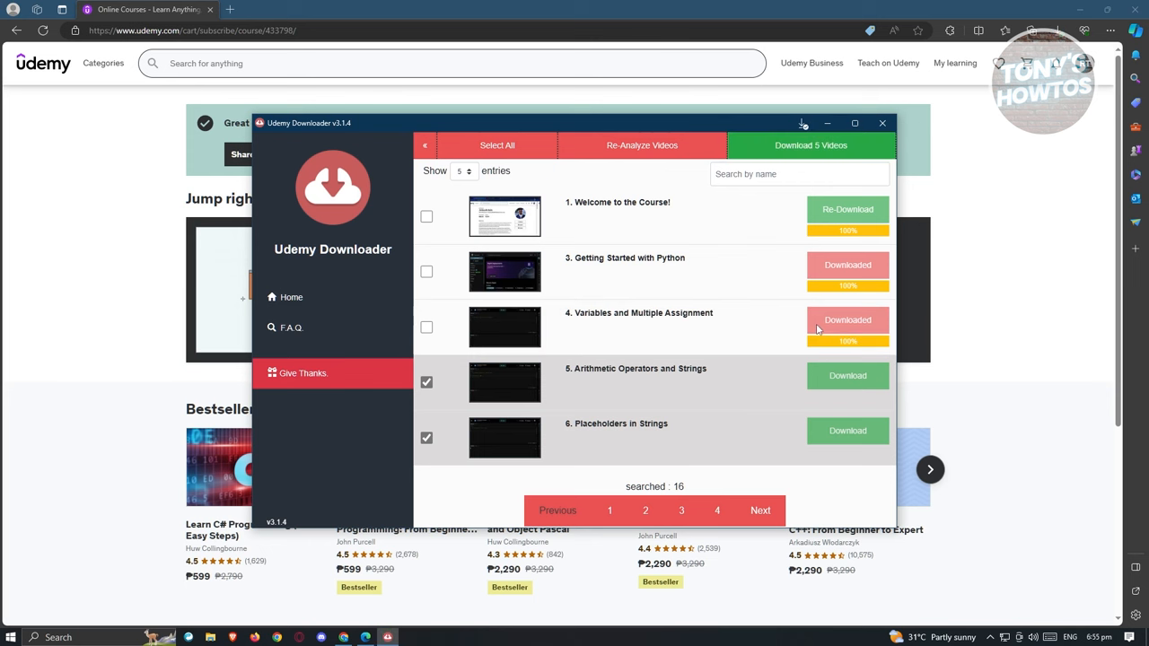
{"action": "left_click", "coordinate": [812, 143]}
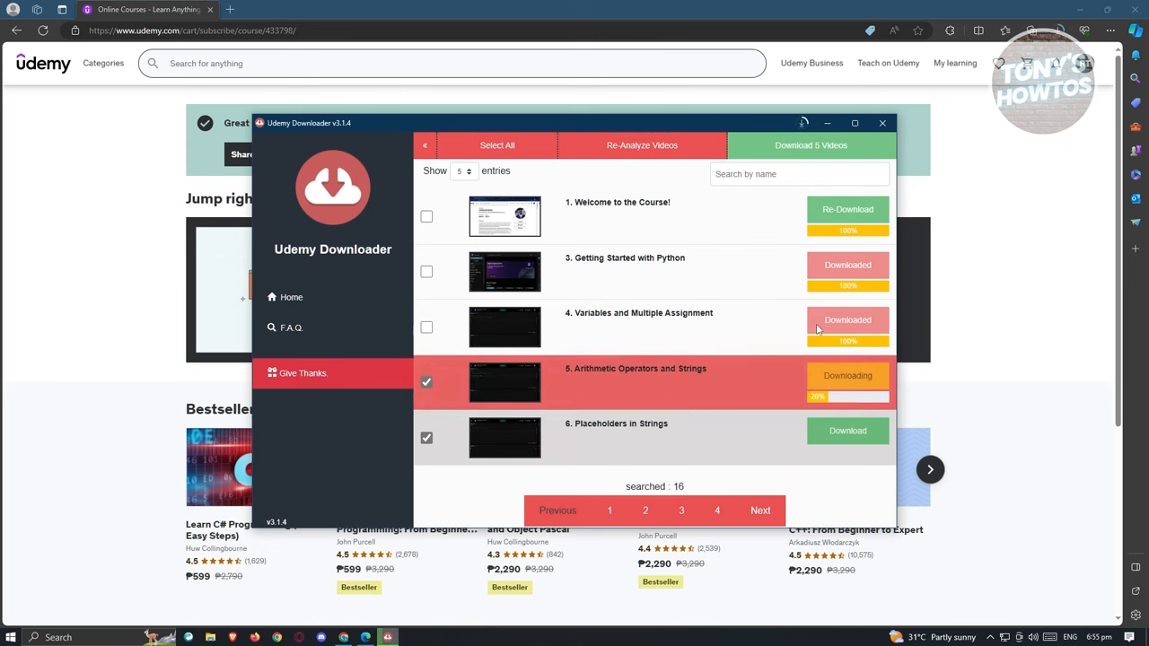